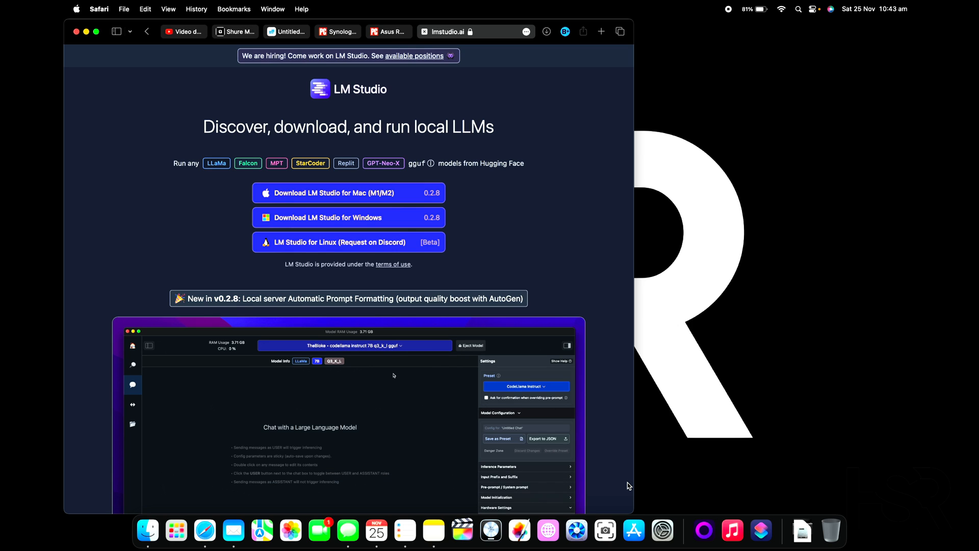
Download LM Studio 0.2.8 for Mac (M1/M2) from the website in Safari
left_click(354, 345)
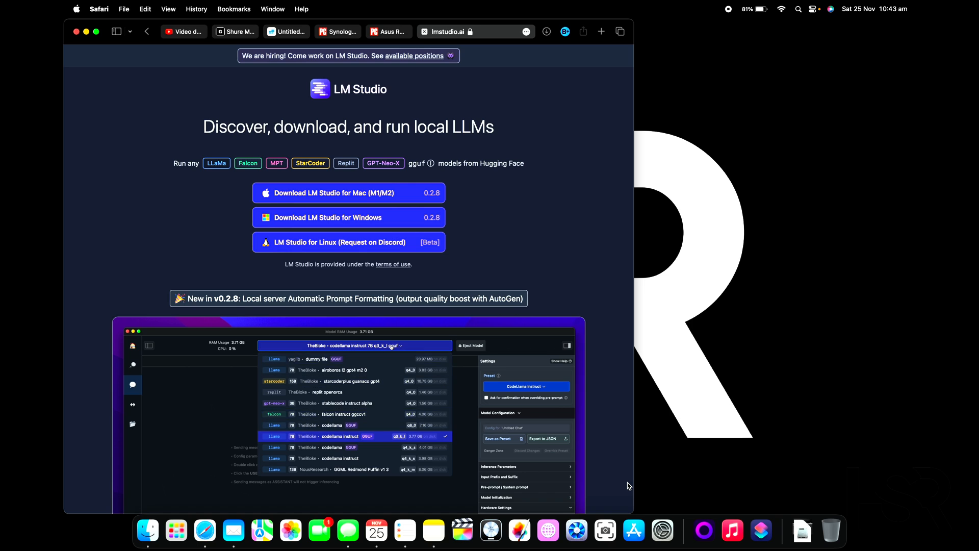
left_click(525, 386)
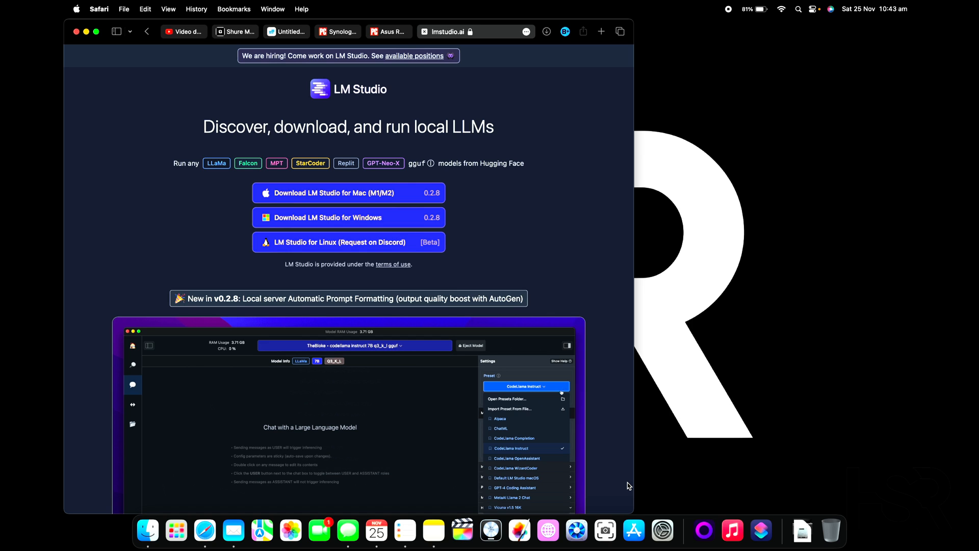
left_click(526, 386)
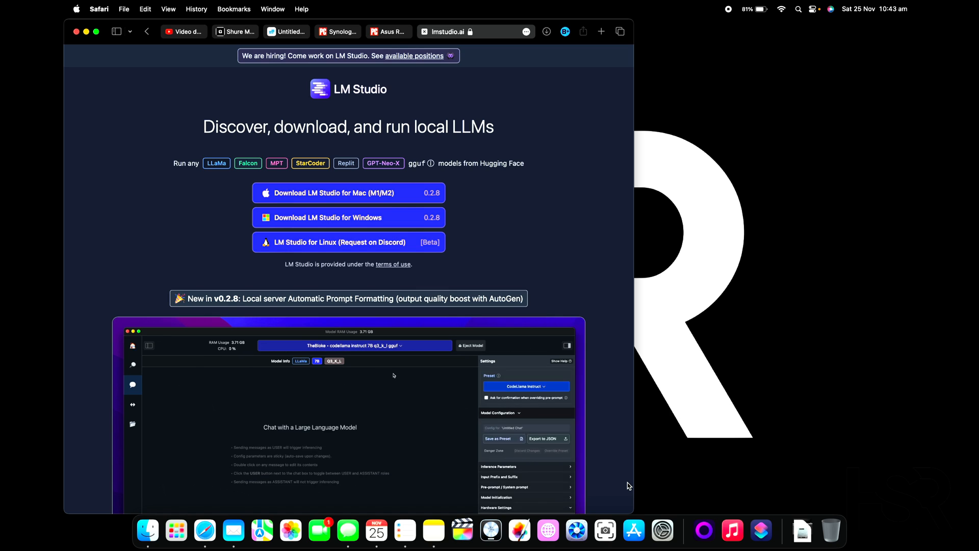
left_click(354, 346)
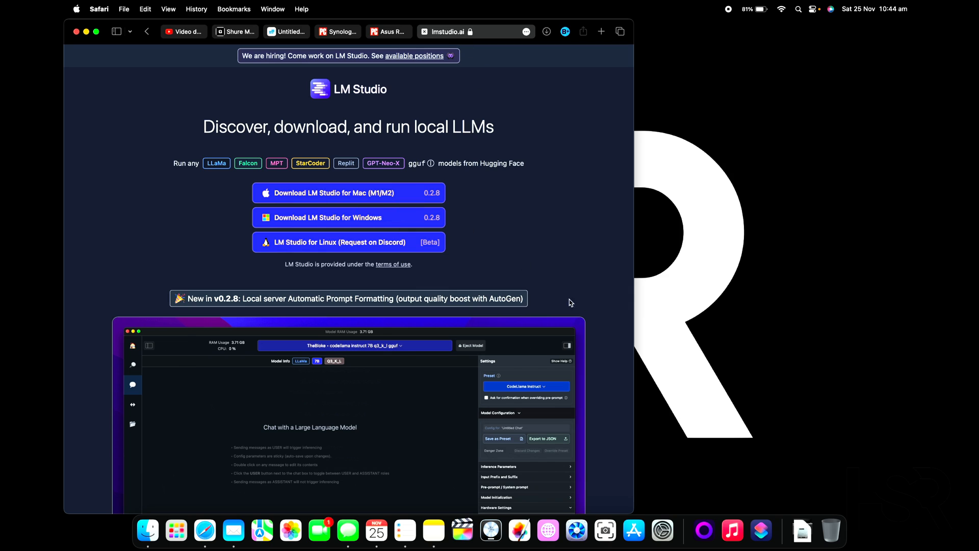
mouse_move(548, 393)
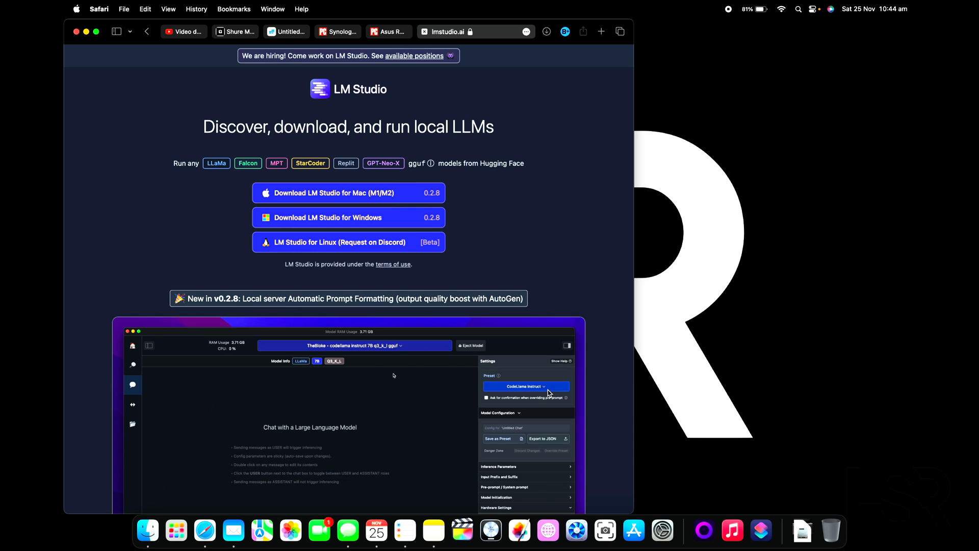
left_click(354, 345)
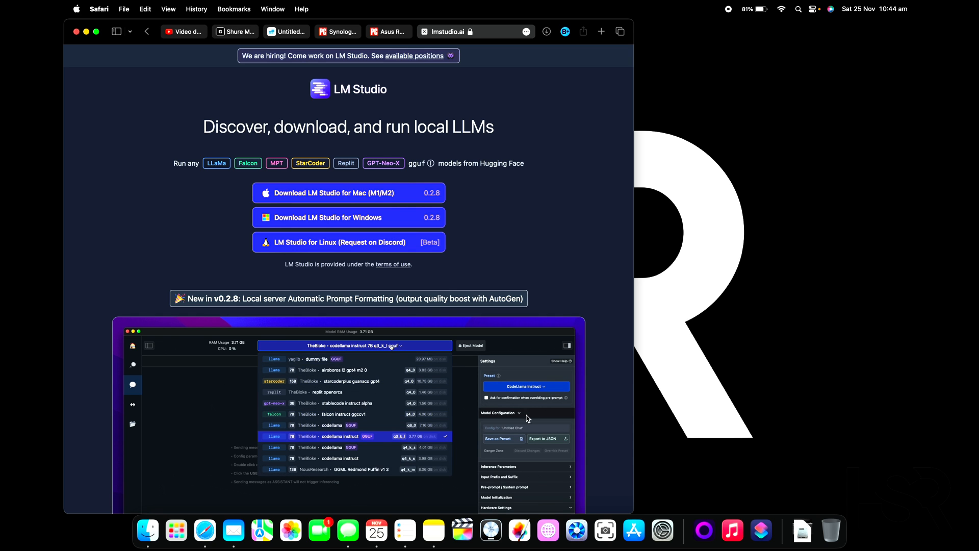
scroll("down", 3)
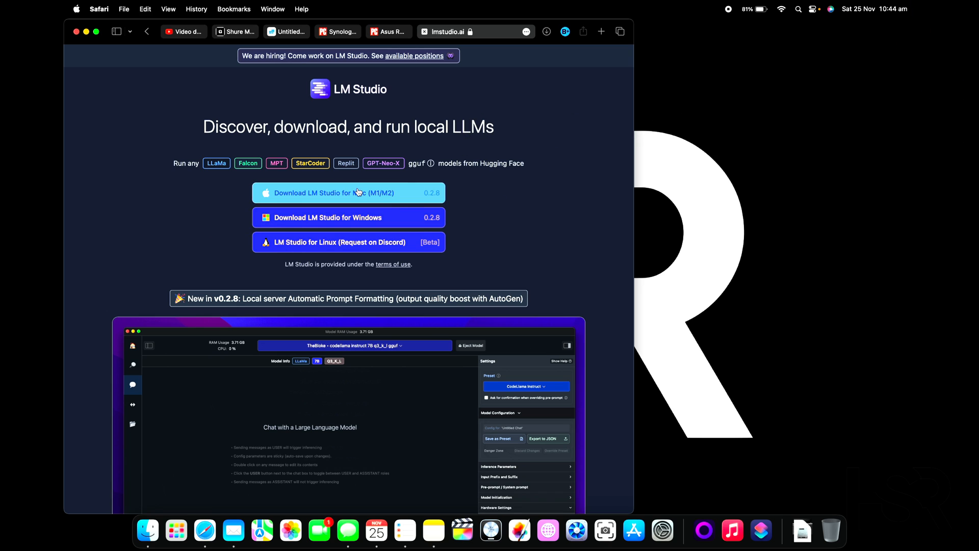
mouse_move(364, 200)
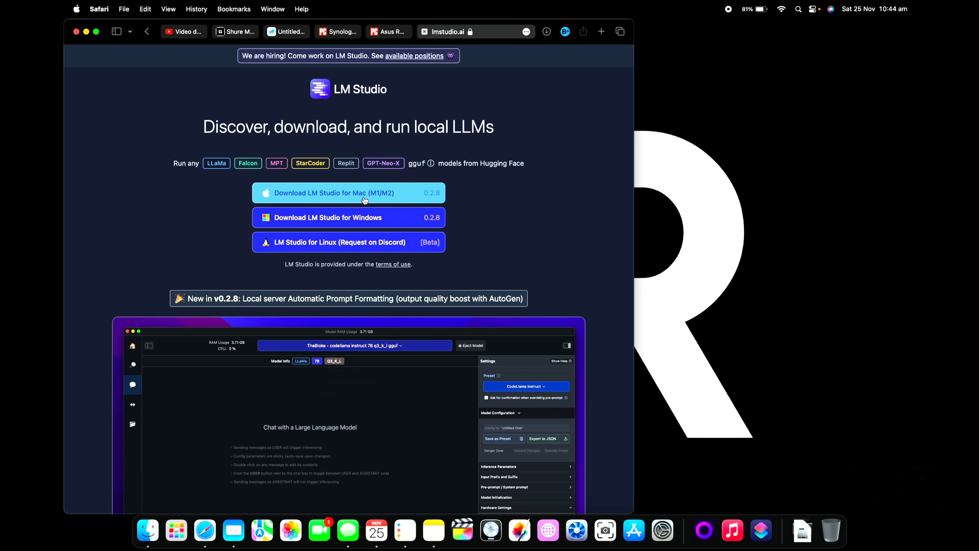
scroll("down", 3)
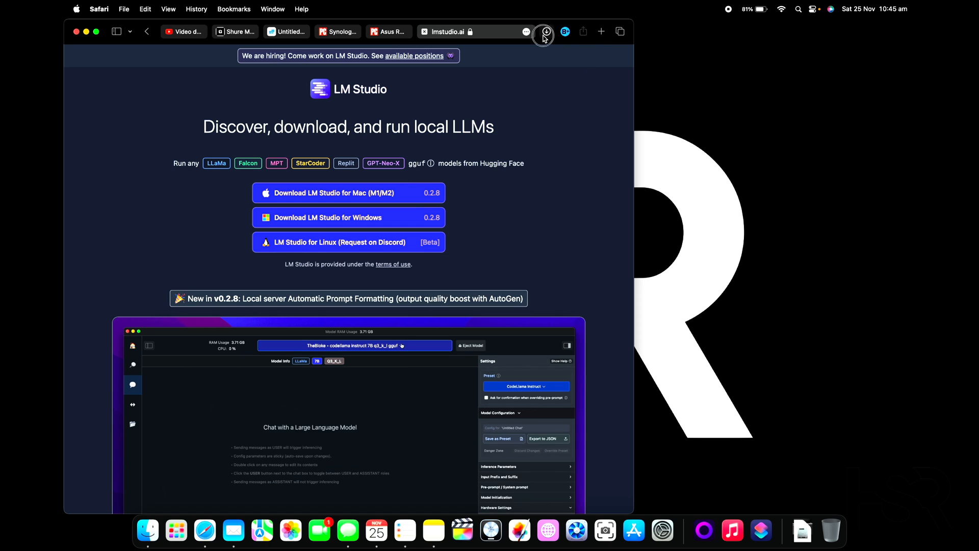
Open the downloaded LM Studio .dmg from Safari's Downloads popover
left_click(545, 31)
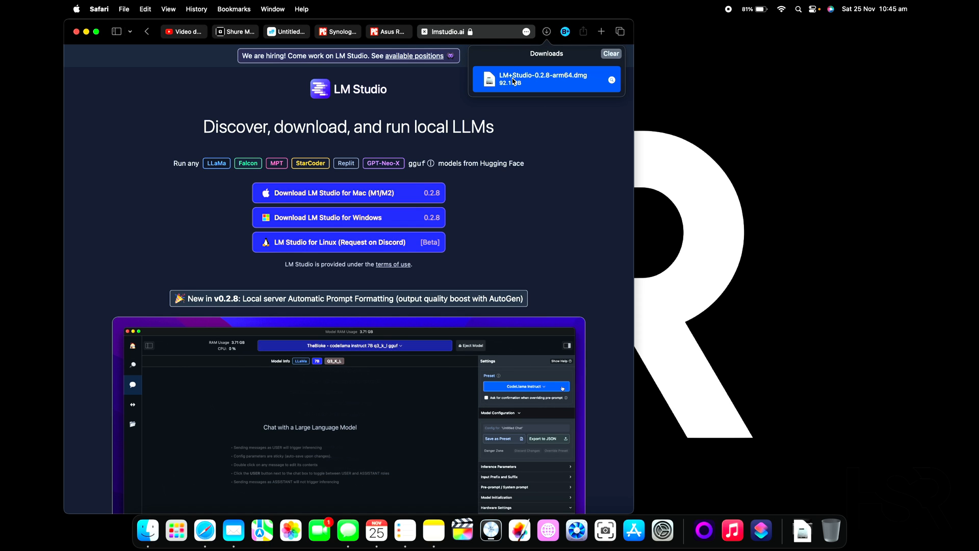
double_click(547, 79)
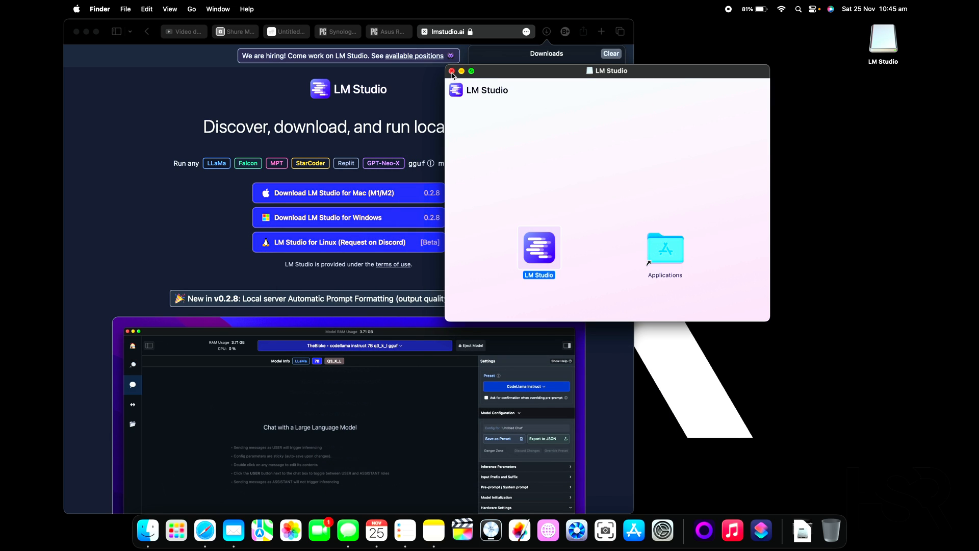
Close the disk image window before launching the installed LM Studio app
right_click(883, 38)
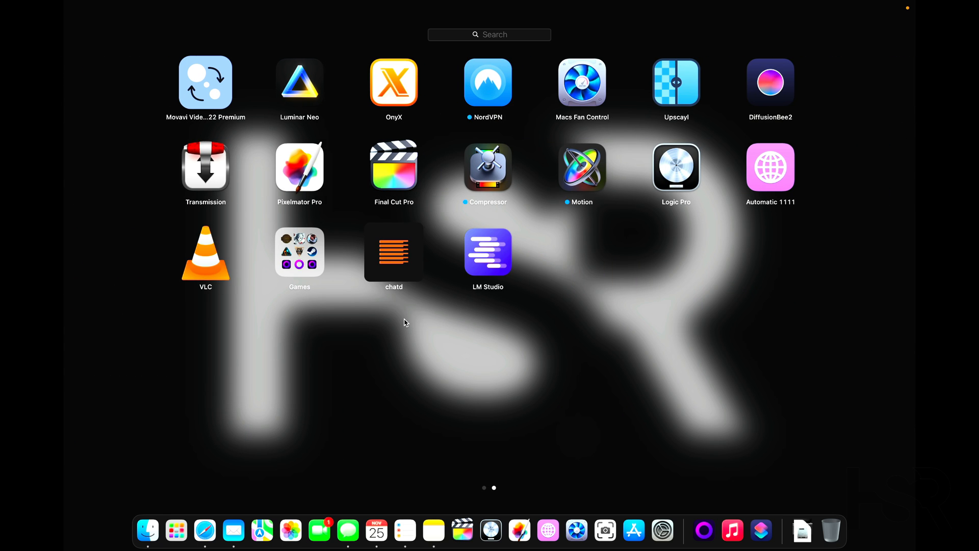
mouse_move(525, 303)
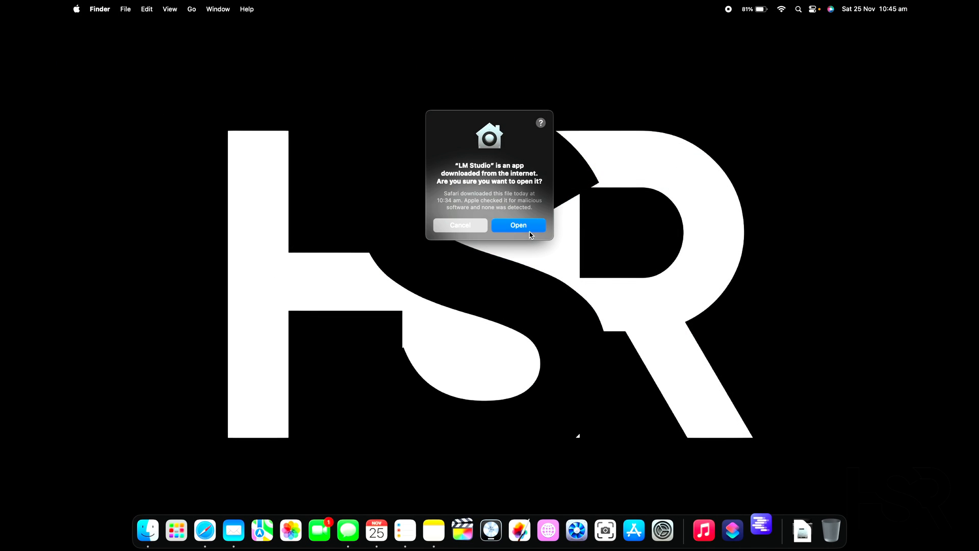
Confirm the Gatekeeper Open prompt and dismiss the v0.2.8 release notes
left_click(519, 224)
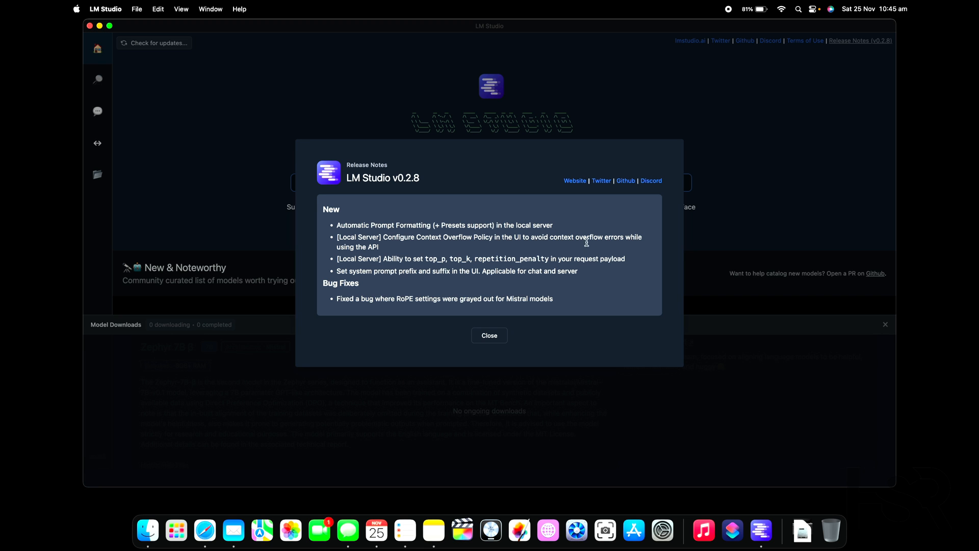
mouse_move(512, 222)
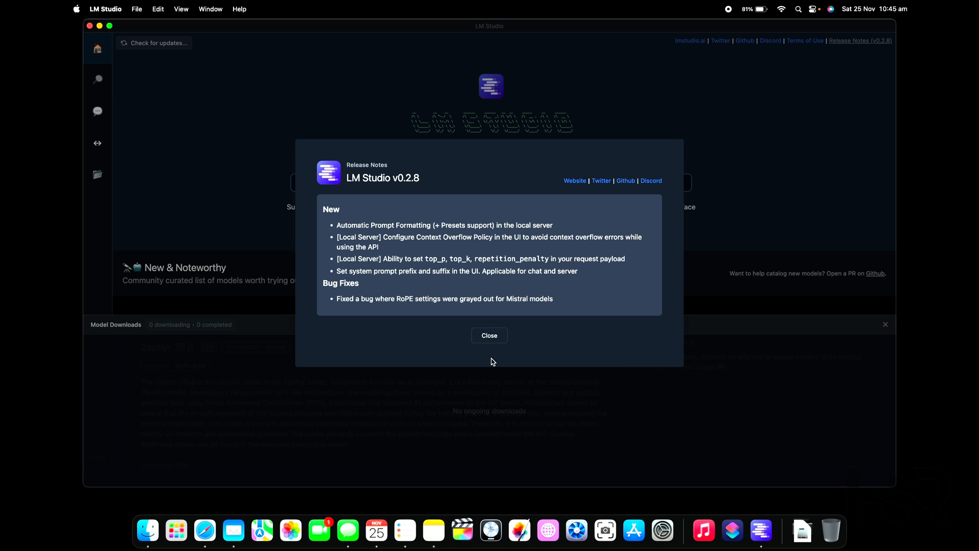
left_click(489, 335)
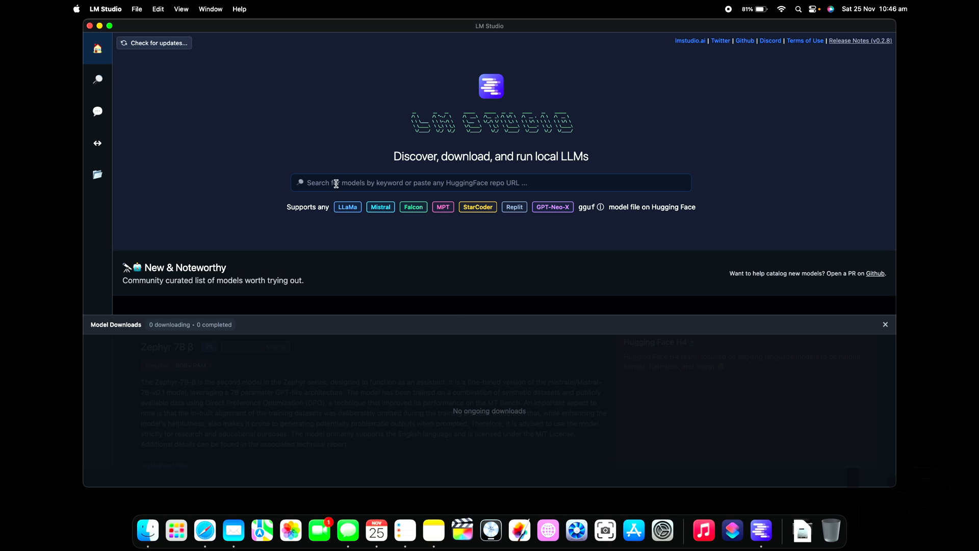
Search Hugging Face for 'vicuna' and show the files of TheBloke/vicuna-13B-v1.5-16K-GGUF
type("v")
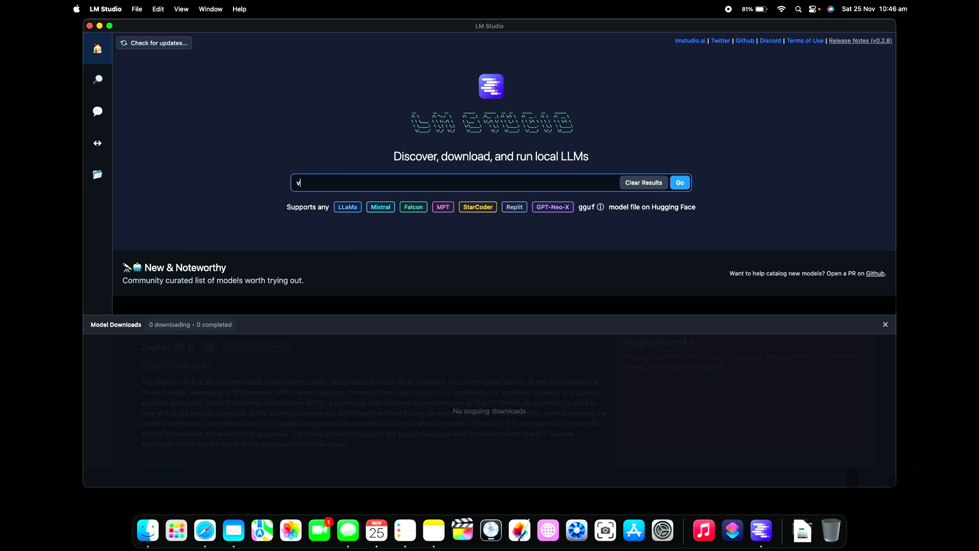
type("icun")
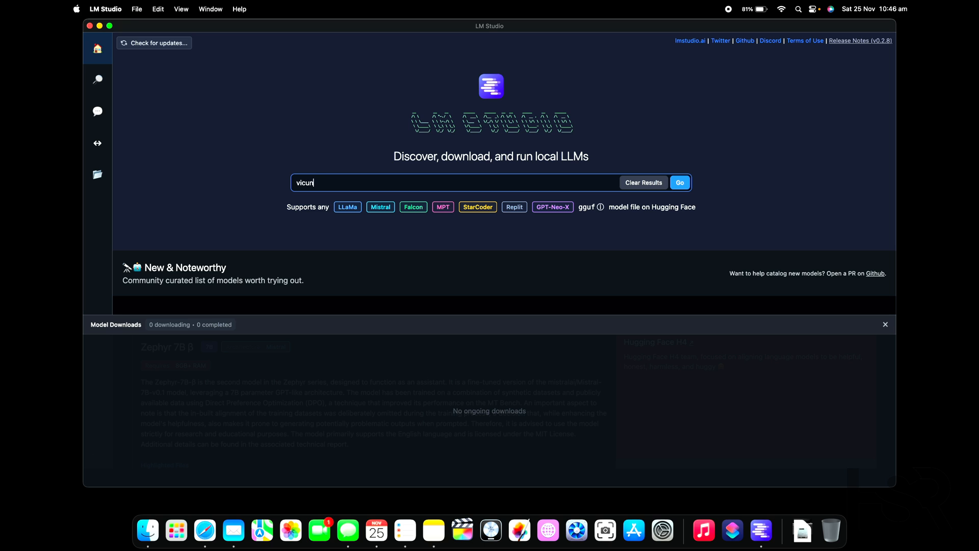
left_click(98, 78)
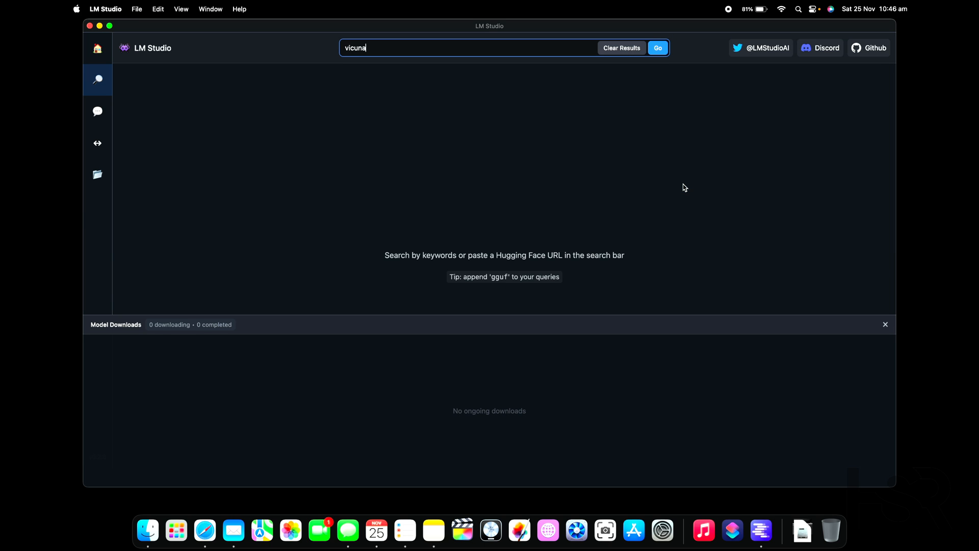
left_click(657, 48)
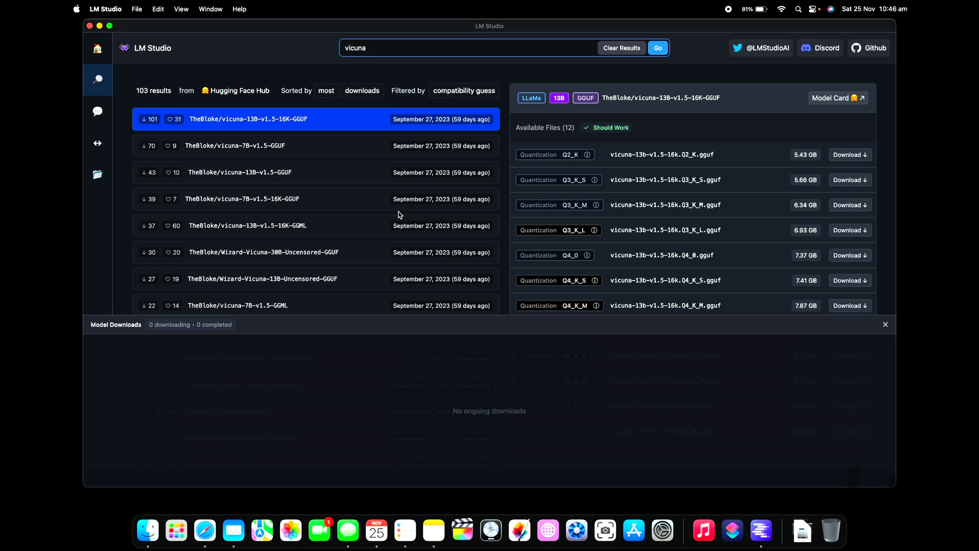
mouse_move(300, 140)
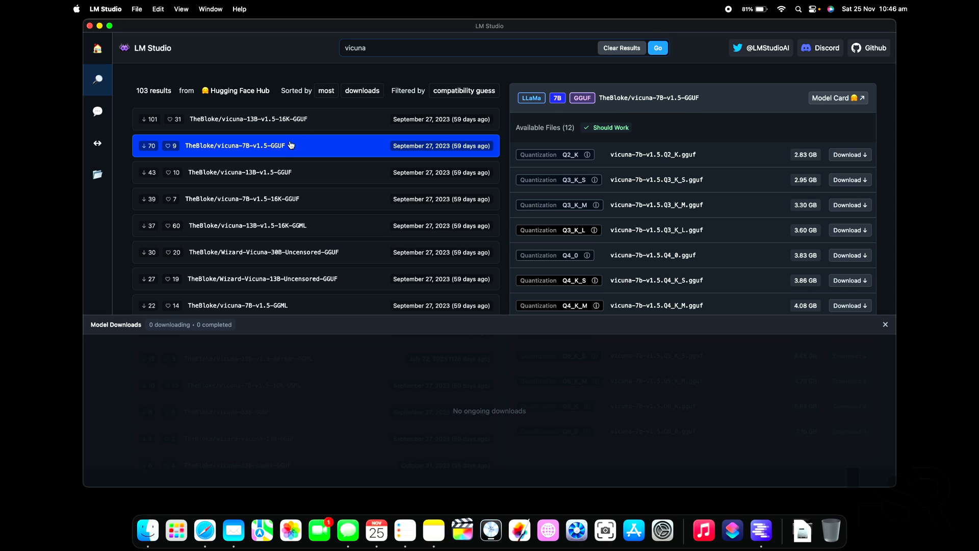
left_click(248, 119)
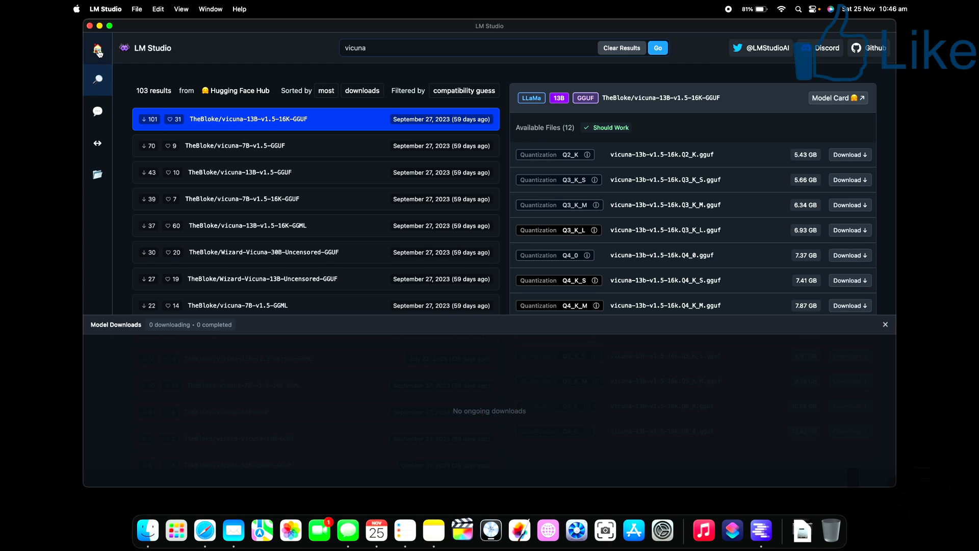
left_click(98, 48)
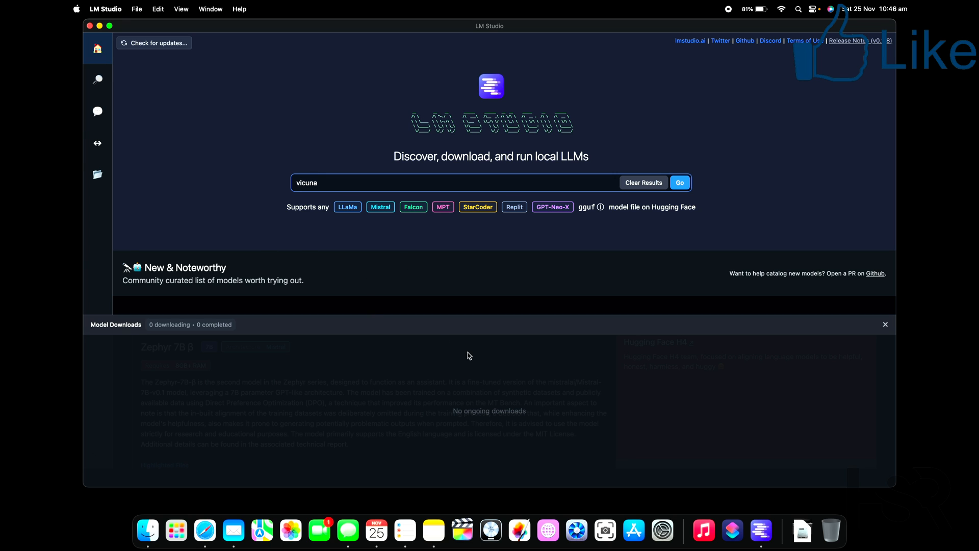
left_click(98, 111)
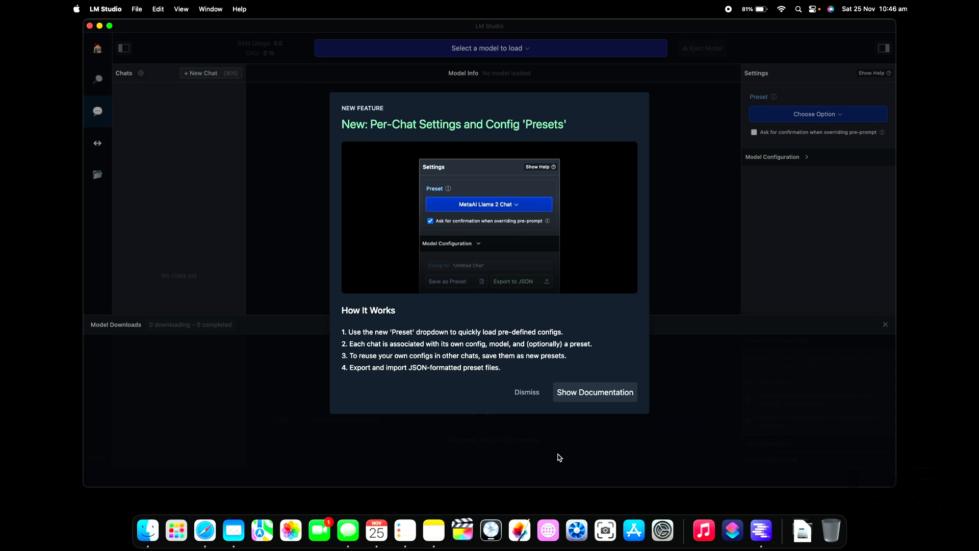
mouse_move(526, 392)
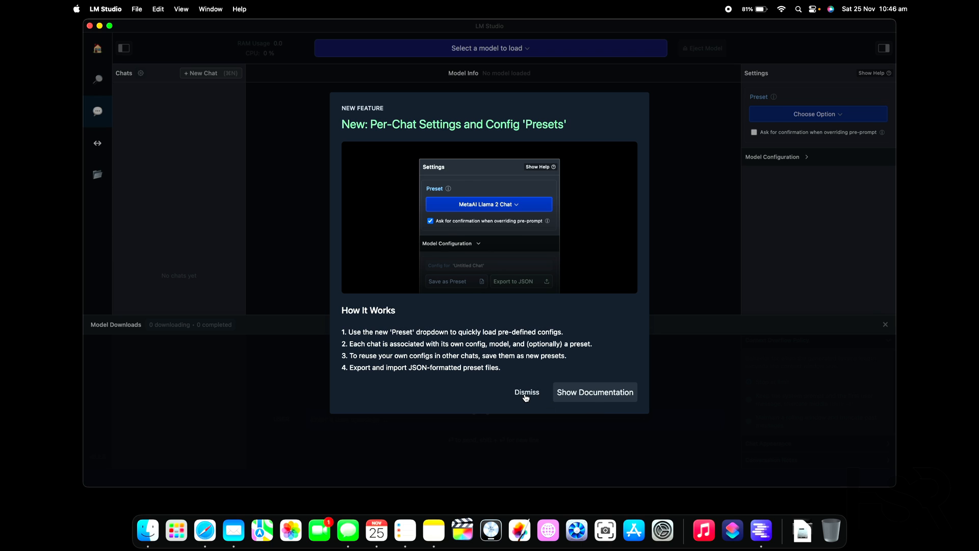
left_click(527, 391)
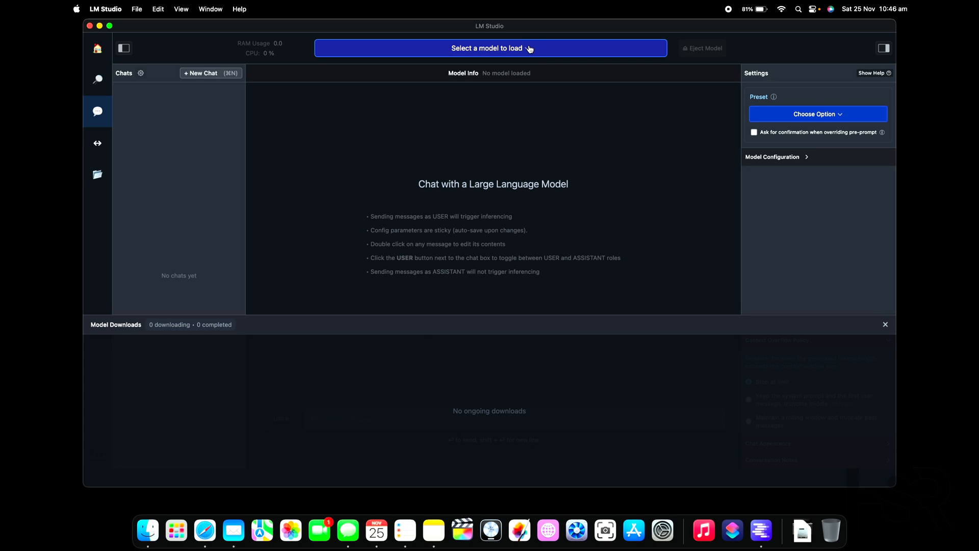
mouse_move(98, 143)
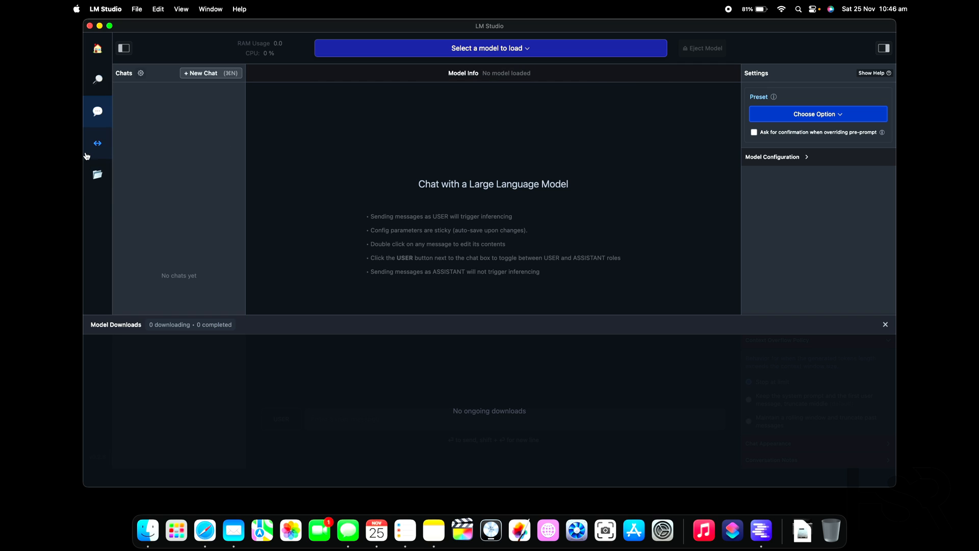
left_click(98, 143)
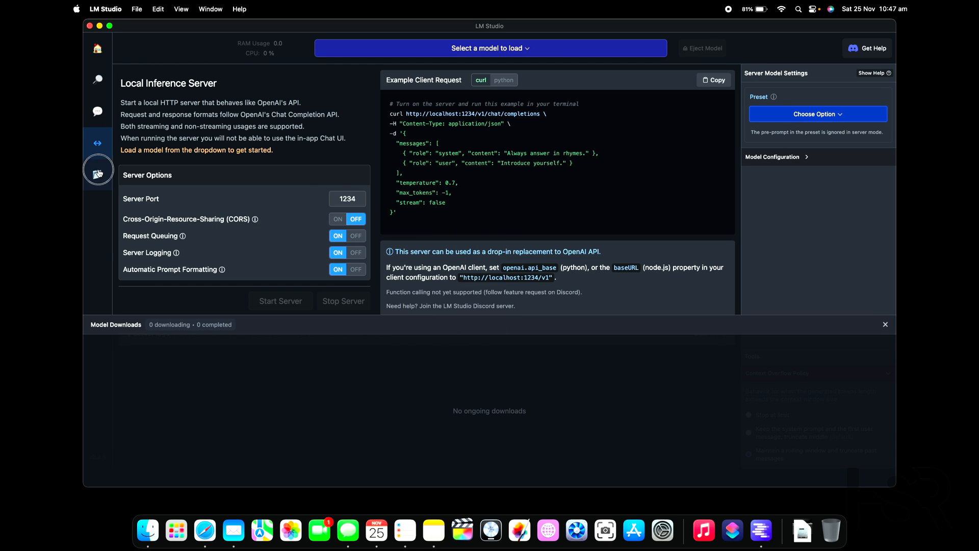
left_click(98, 78)
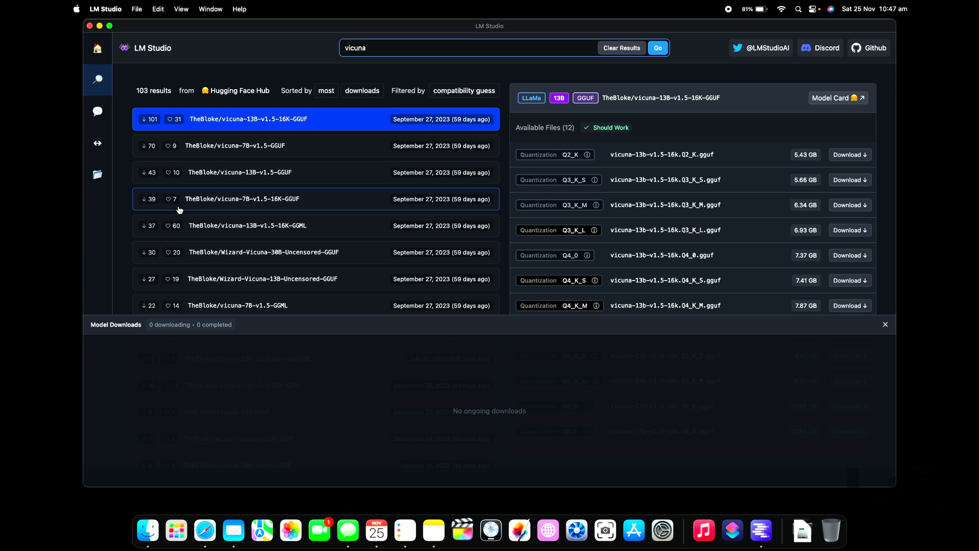
mouse_move(637, 327)
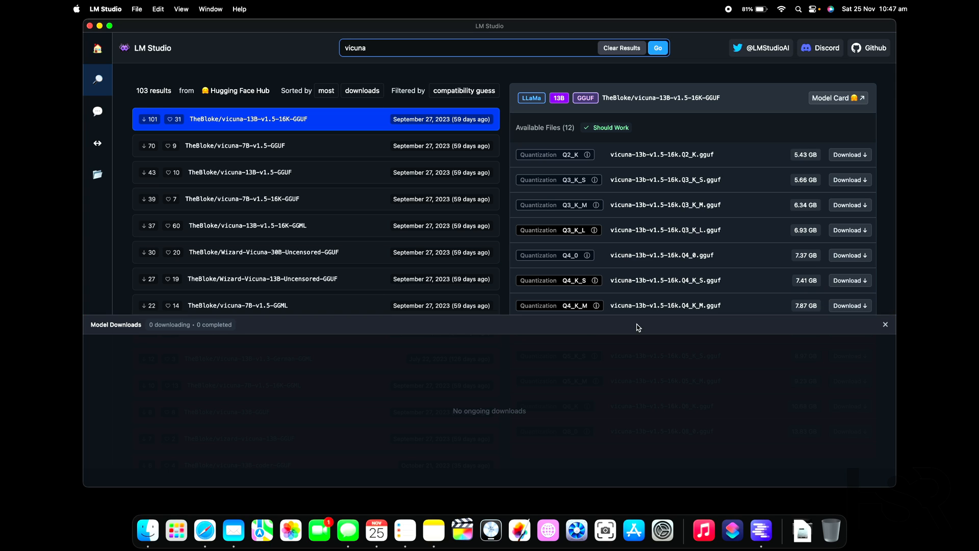
mouse_move(595, 230)
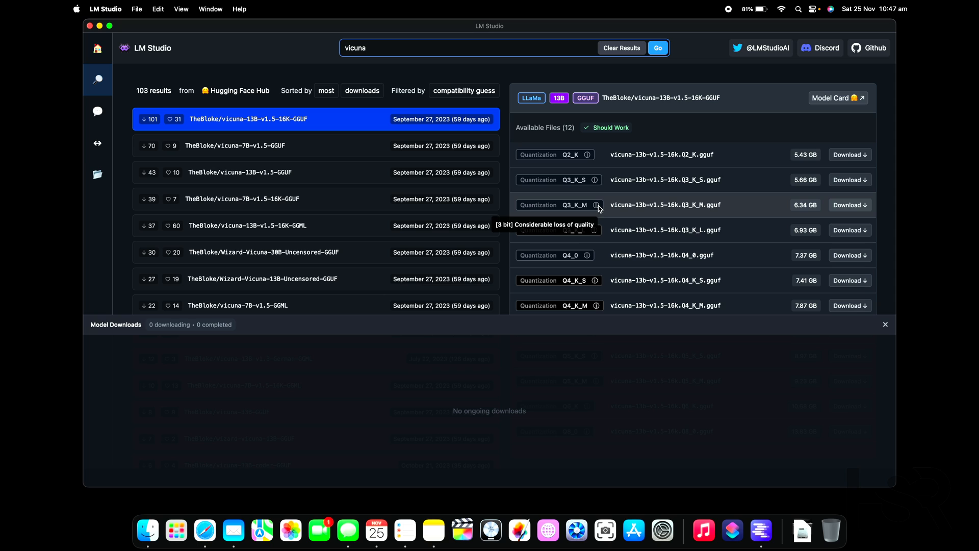
mouse_move(596, 184)
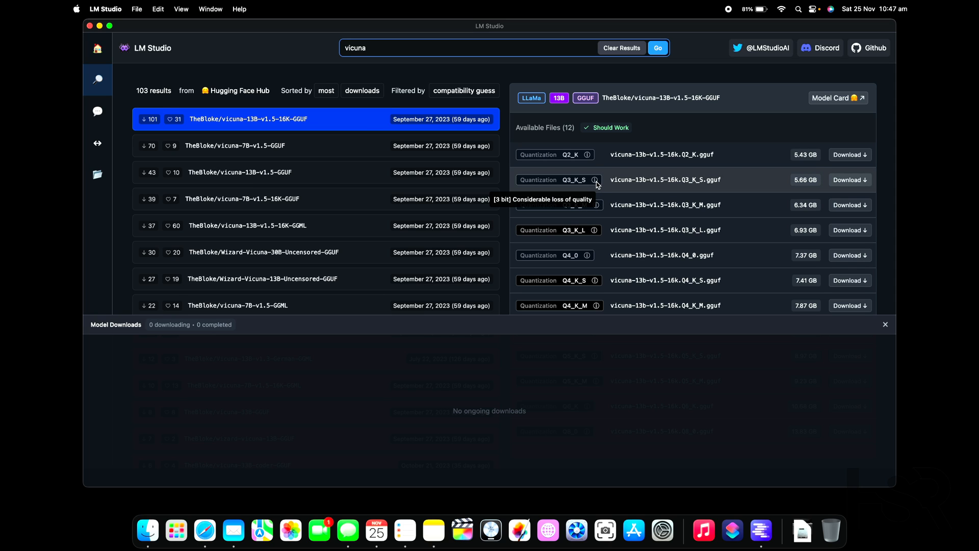
mouse_move(587, 155)
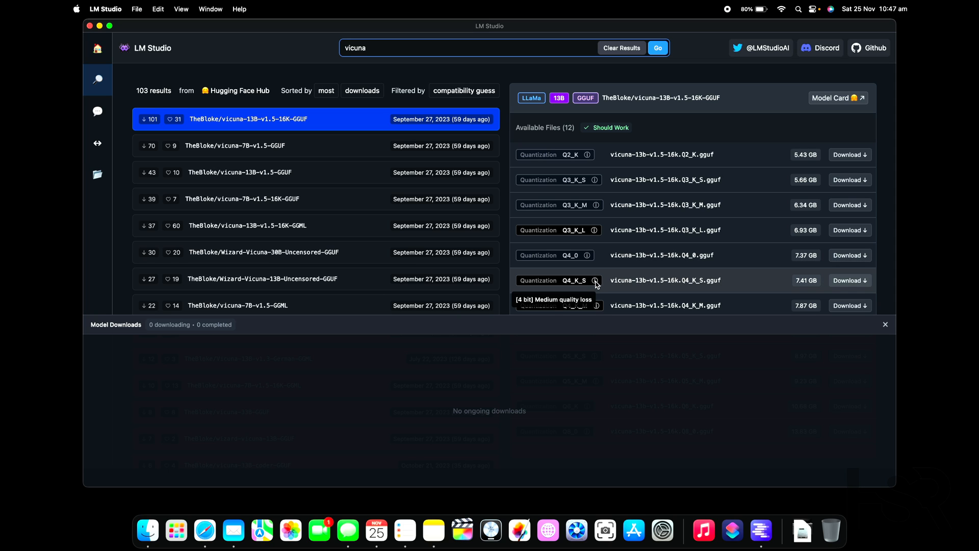
mouse_move(596, 305)
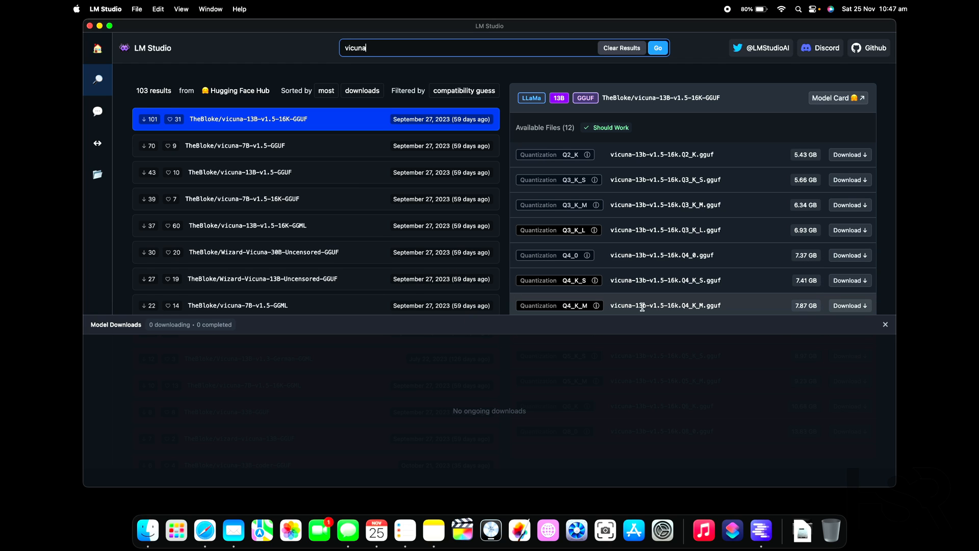
mouse_move(808, 305)
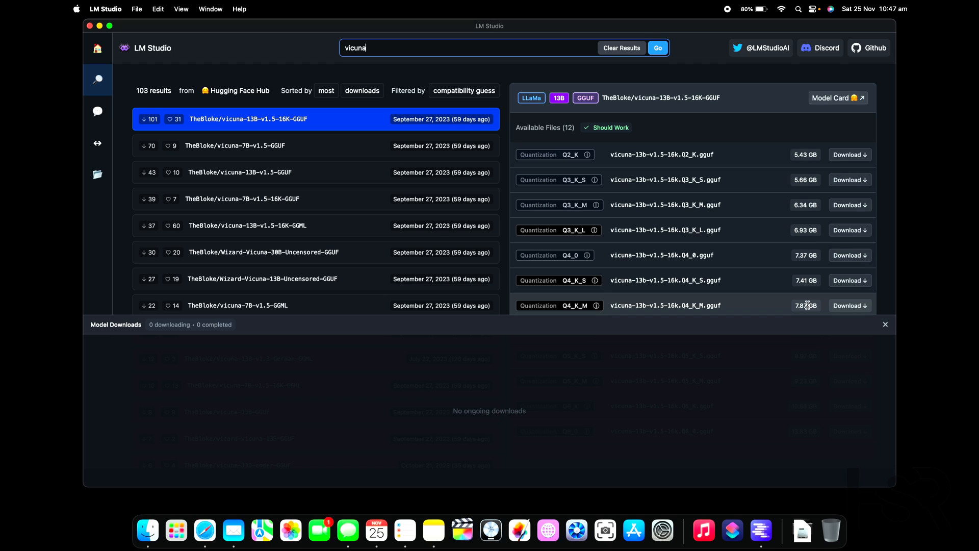
Start downloading the 7.87 GB vicuna-13b-v1.5-16k.Q4_K_M.gguf file
left_click(850, 305)
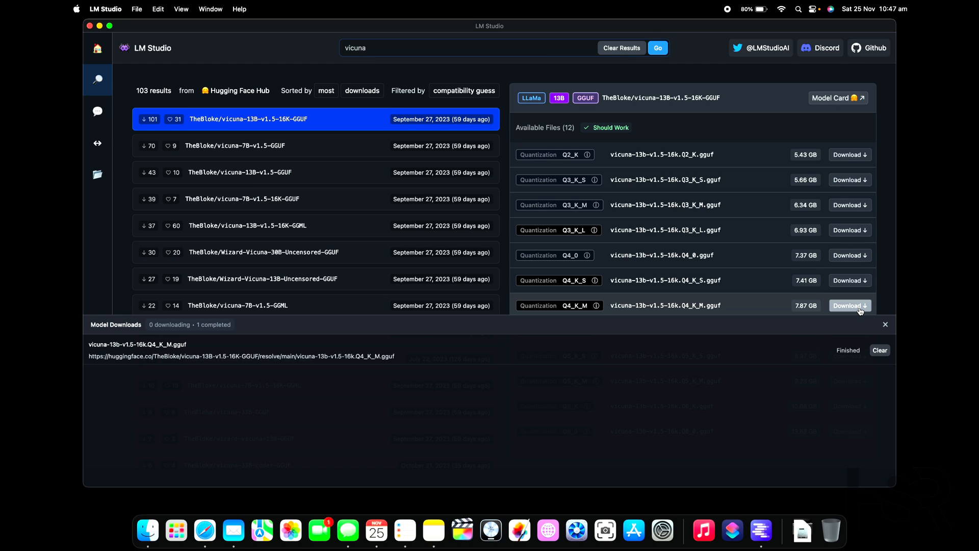
left_click(850, 305)
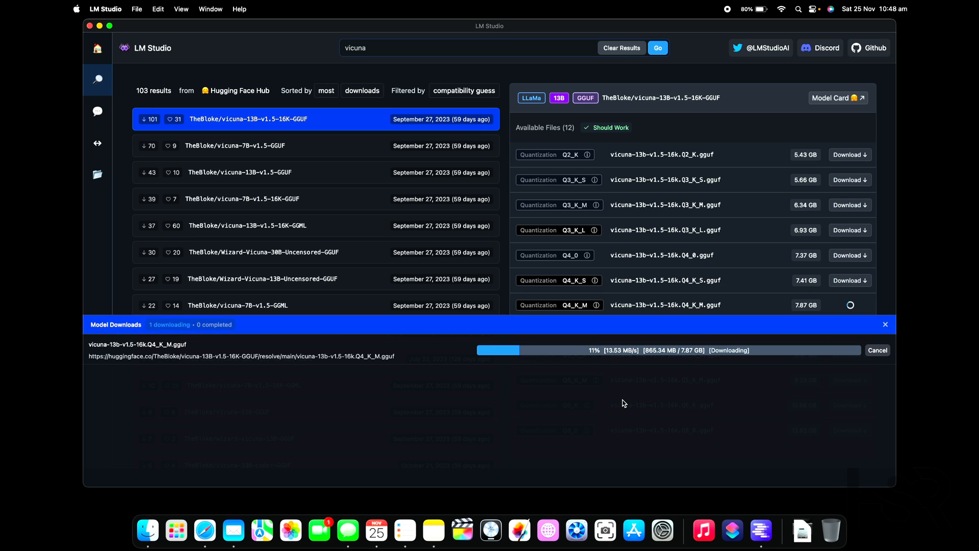
Browse the Wizard-Vicuna-30B and 13B Uncensored files, then download the 19.62 GB 30B Q4_K_M file
left_click(262, 252)
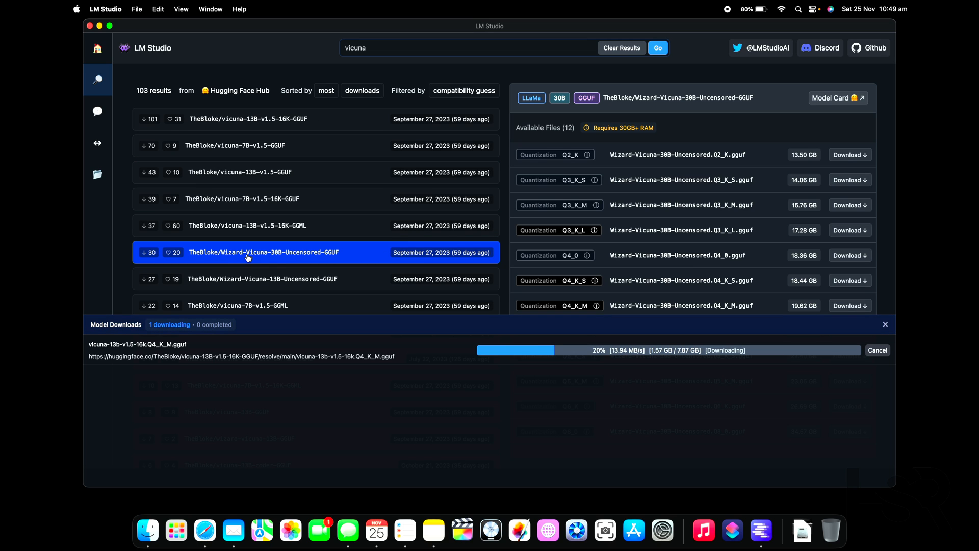
mouse_move(305, 257)
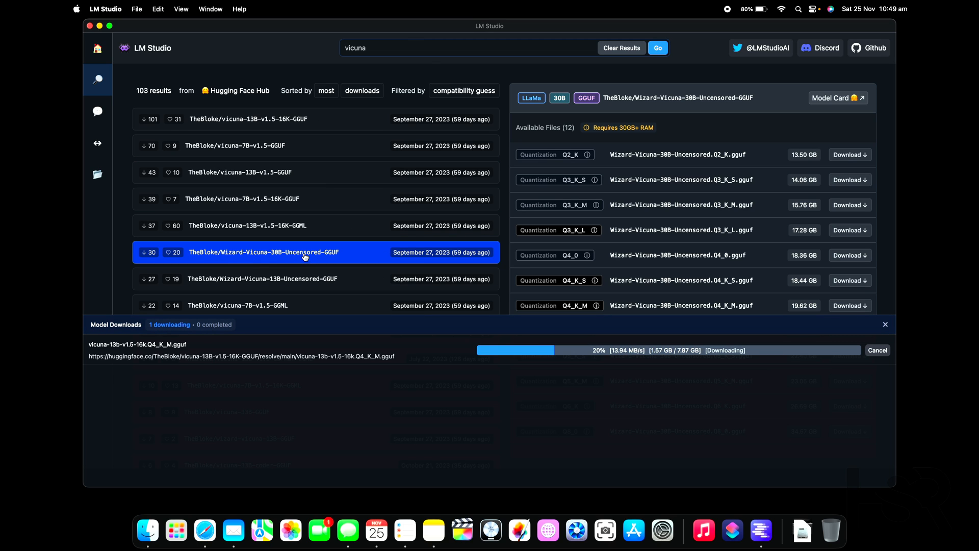
left_click(287, 279)
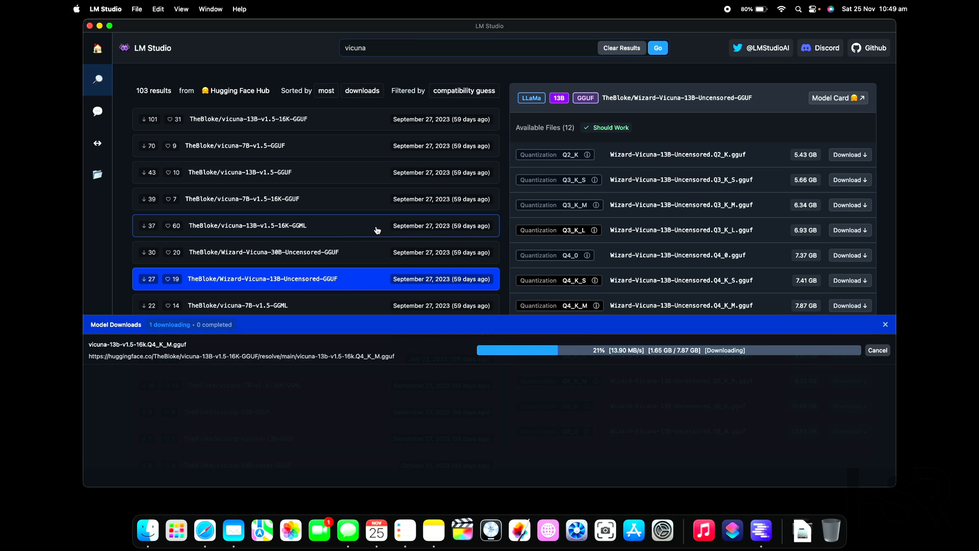
left_click(263, 252)
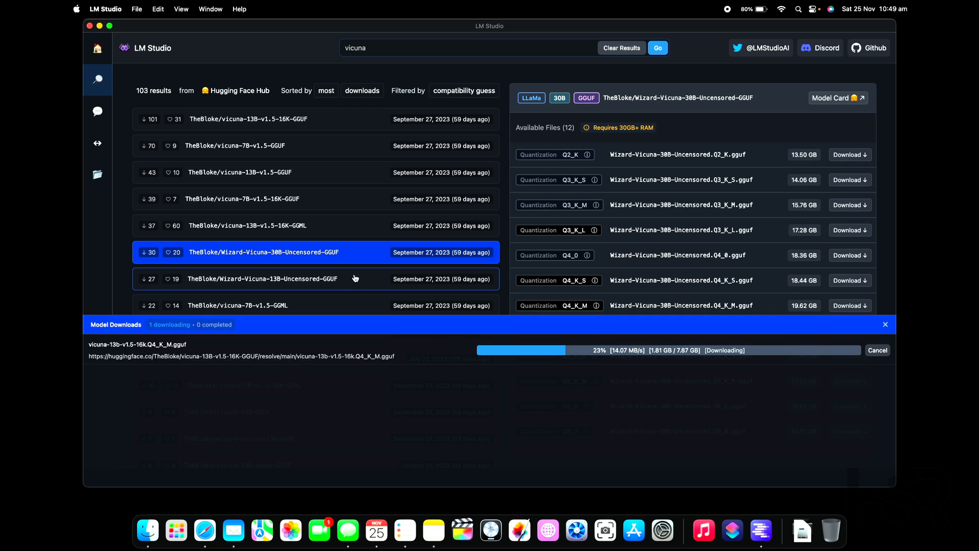
mouse_move(579, 217)
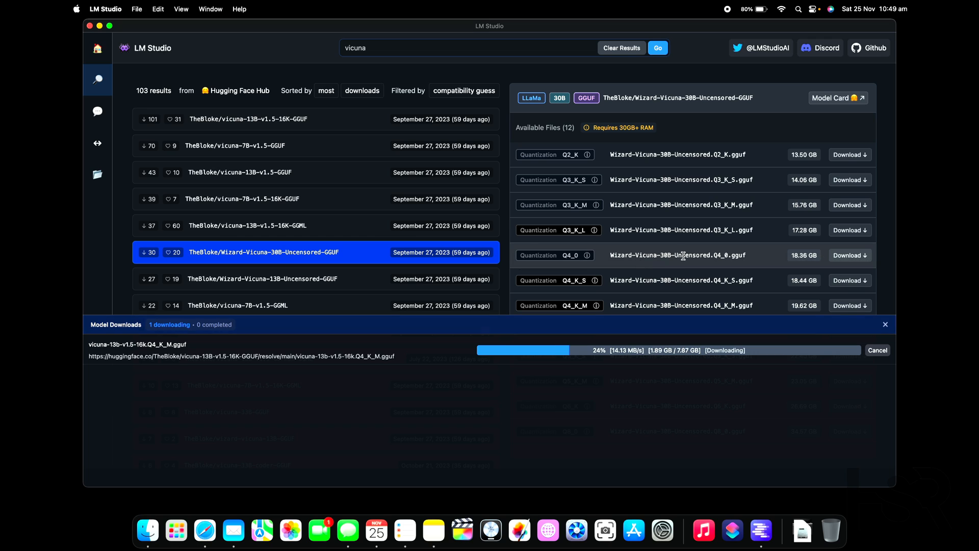
mouse_move(683, 255)
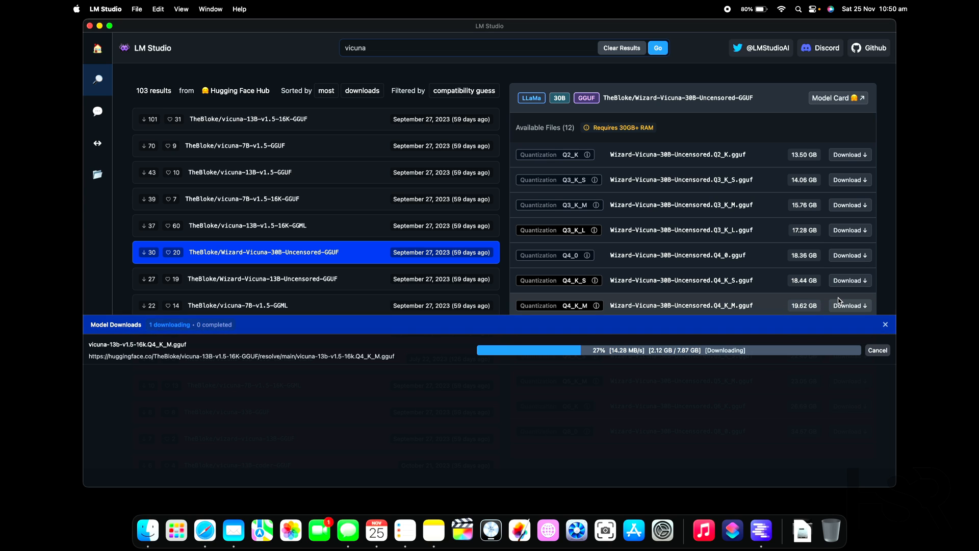
left_click(849, 305)
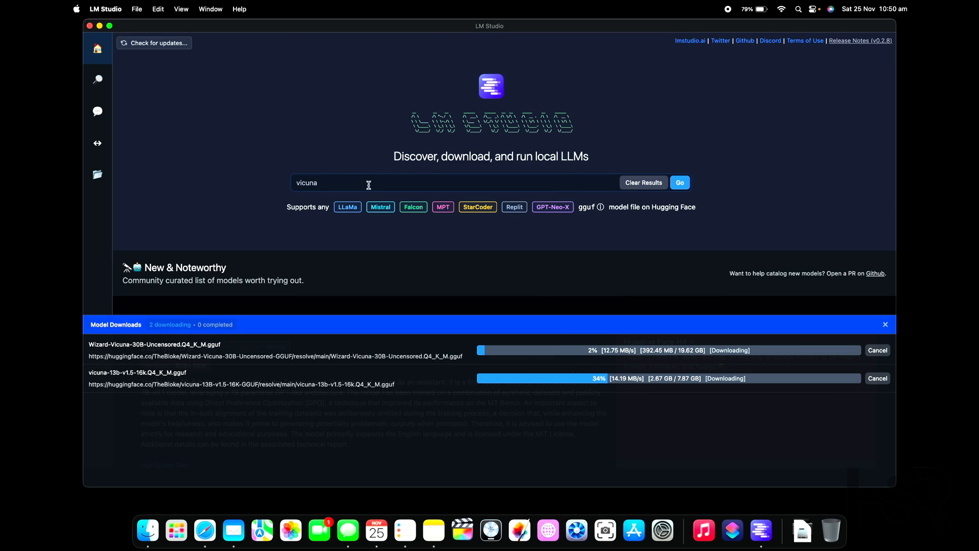
Scroll through the New & Noteworthy model cards on the home page during the downloads
left_click(643, 182)
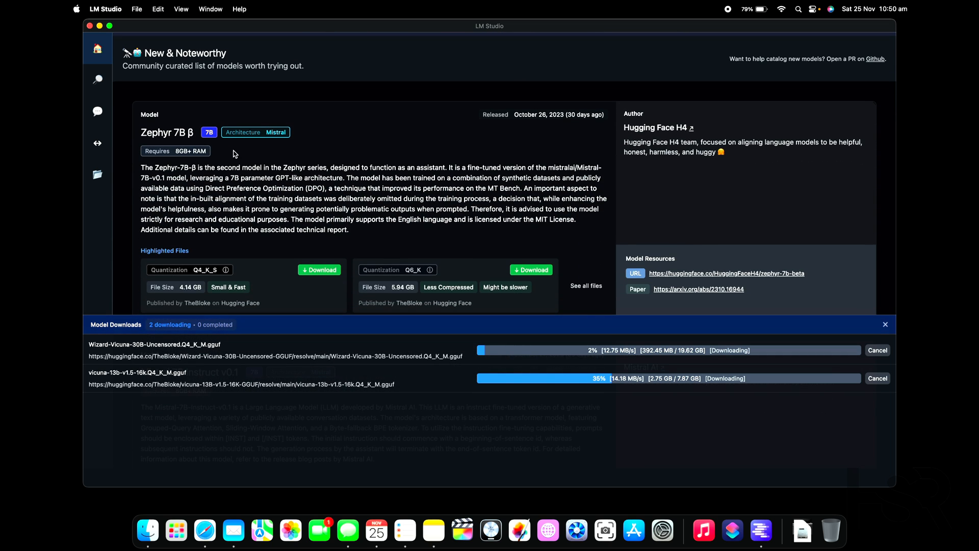
scroll("down", 3)
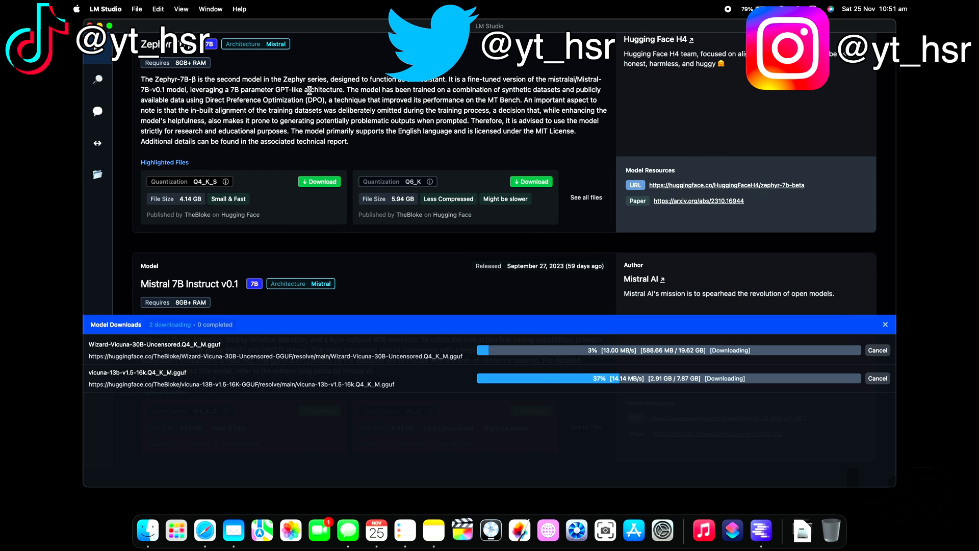
mouse_move(402, 119)
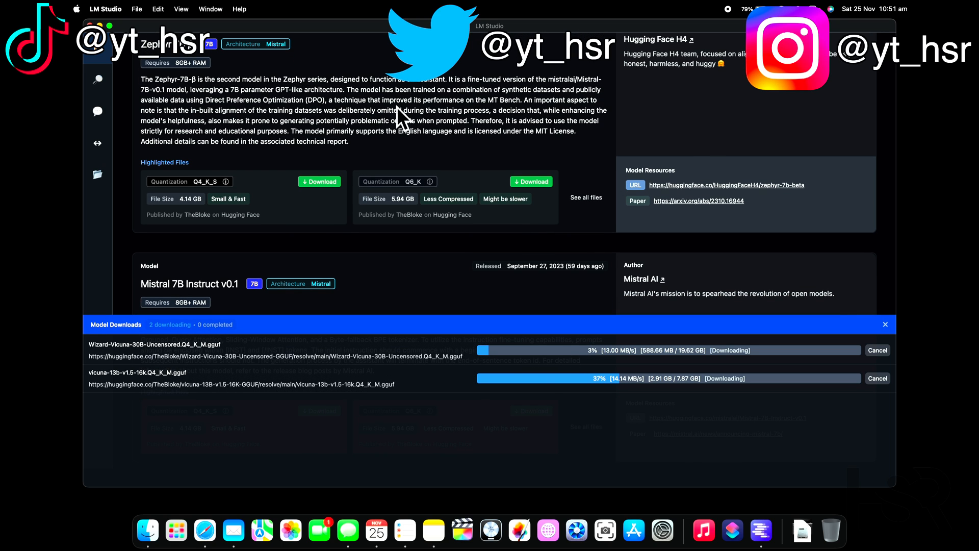
scroll("down", 3)
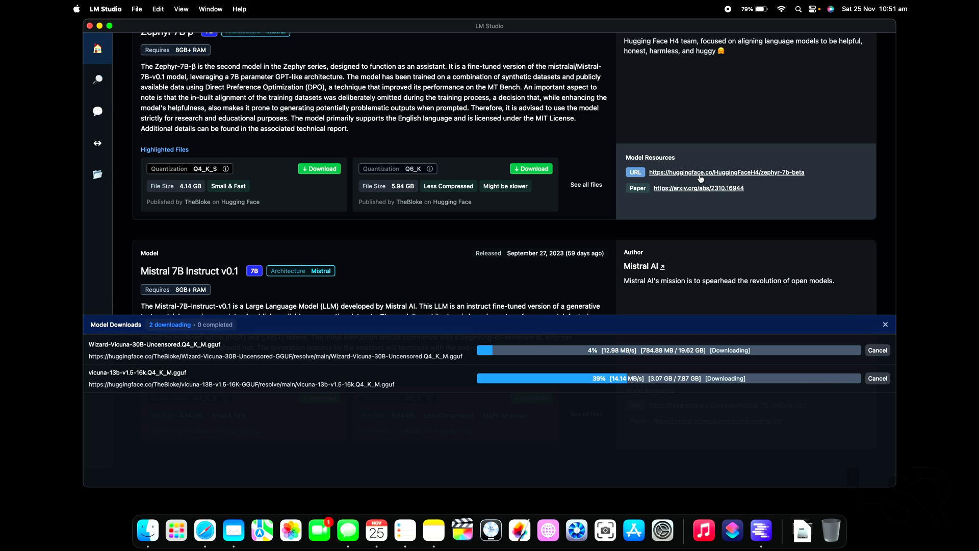
mouse_move(724, 193)
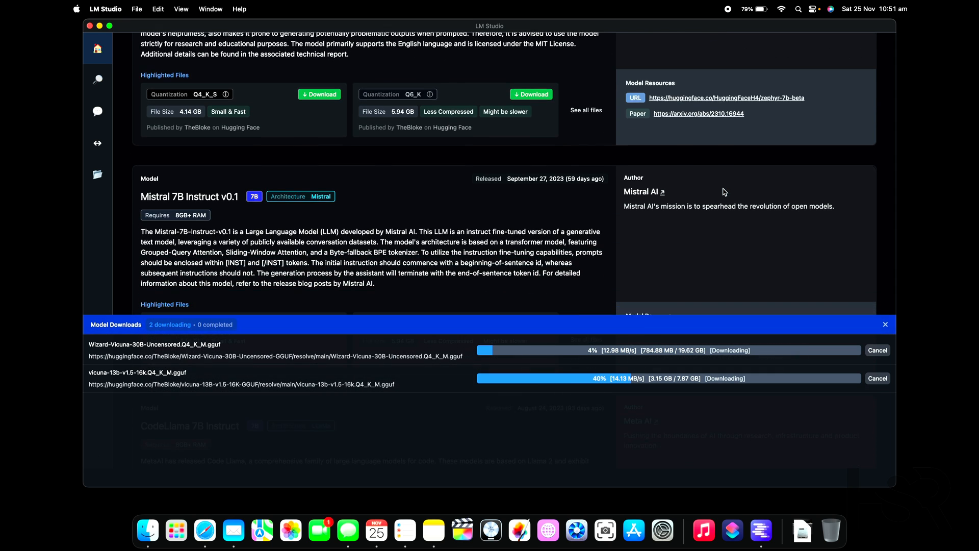
scroll("down", 3)
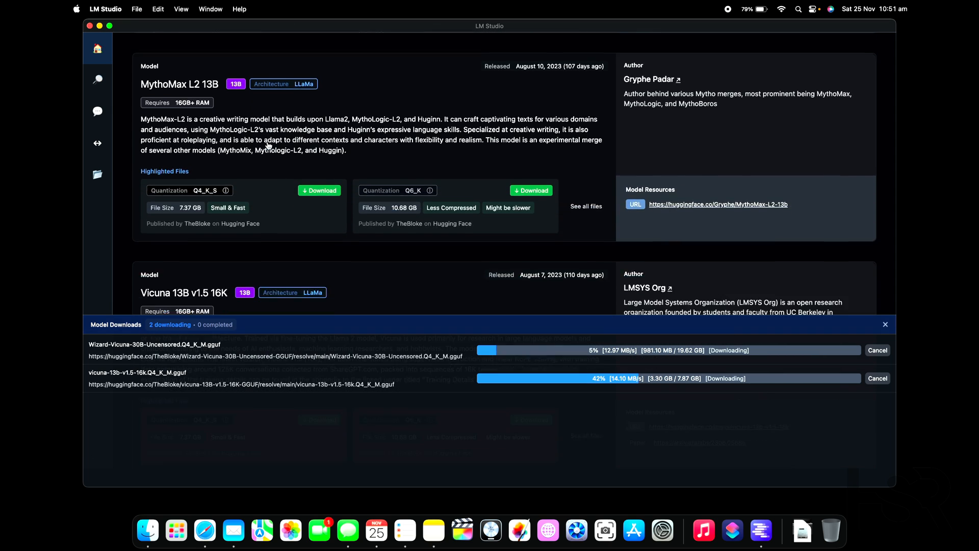
scroll("down", 3)
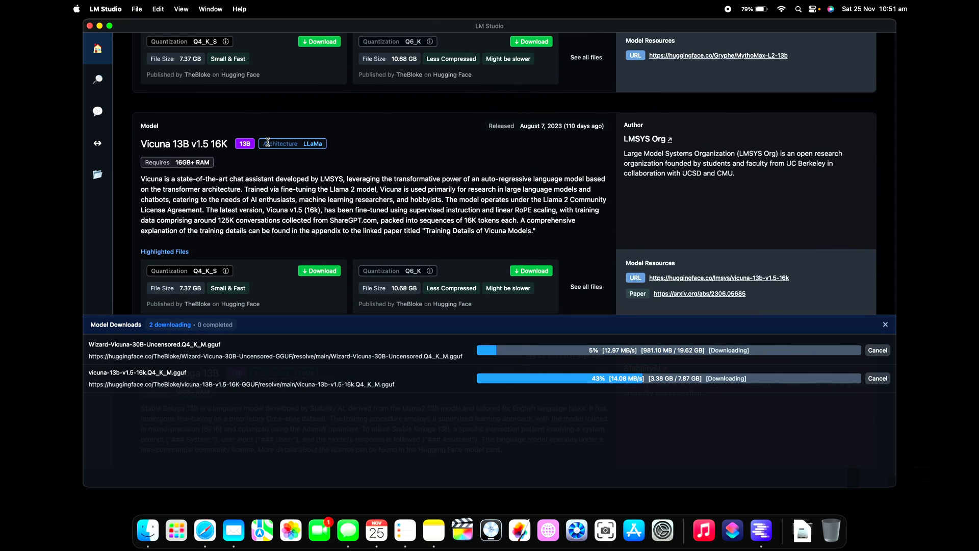
mouse_move(156, 157)
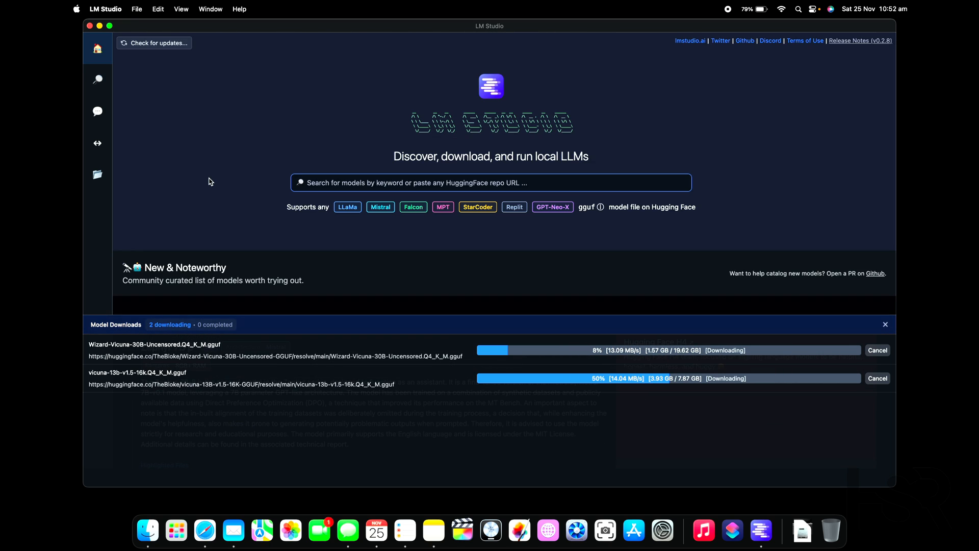
mouse_move(453, 169)
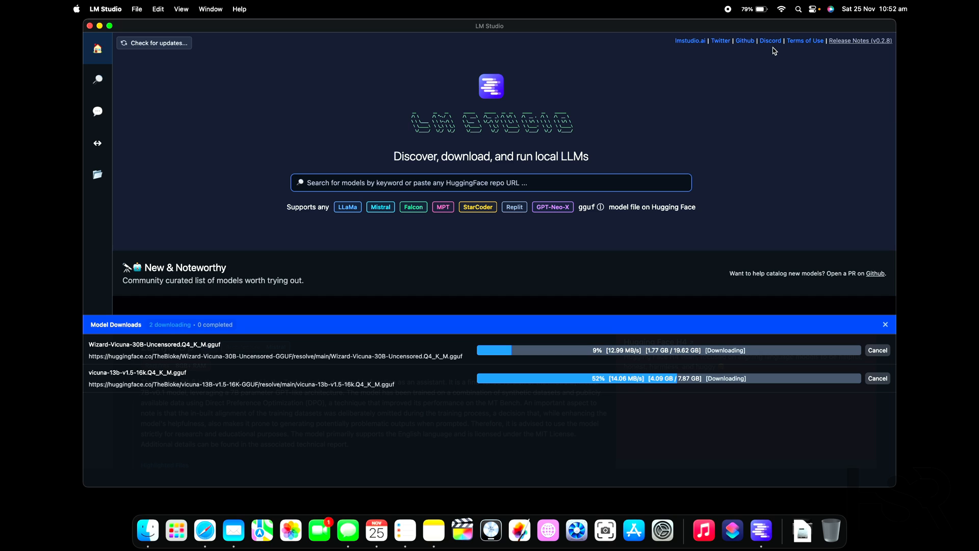
mouse_move(754, 58)
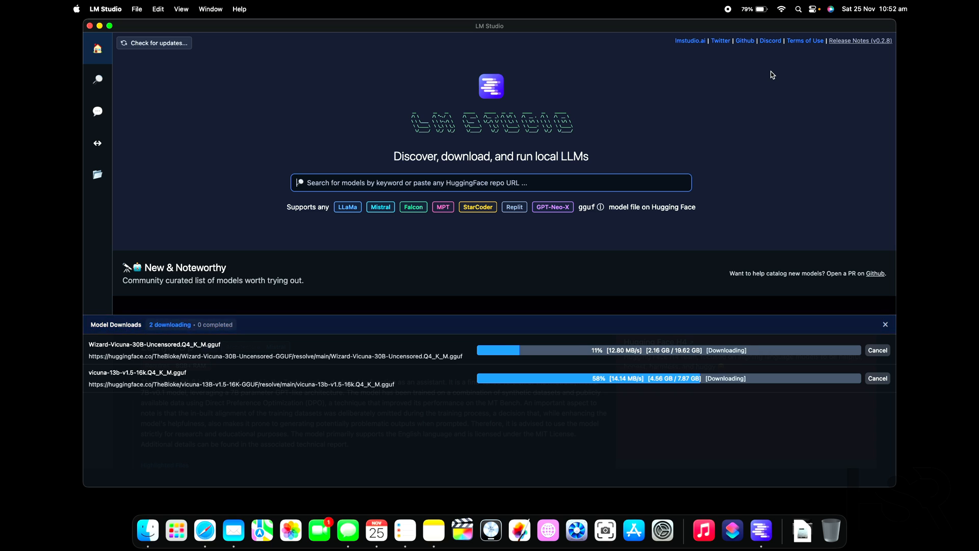
mouse_move(797, 102)
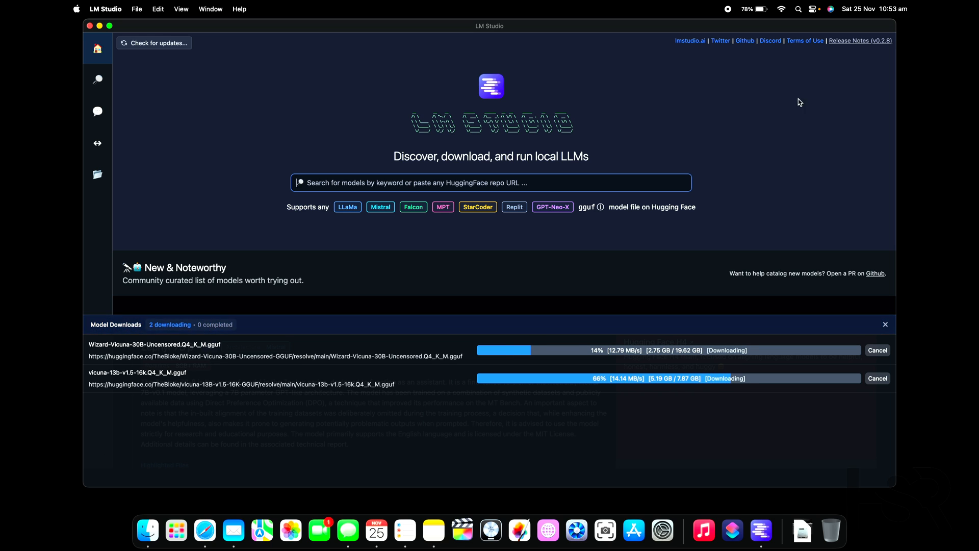
Cancel the vicuna-13b-v1.5-16k.Q4_K_M.gguf download in Model Downloads
left_click(877, 377)
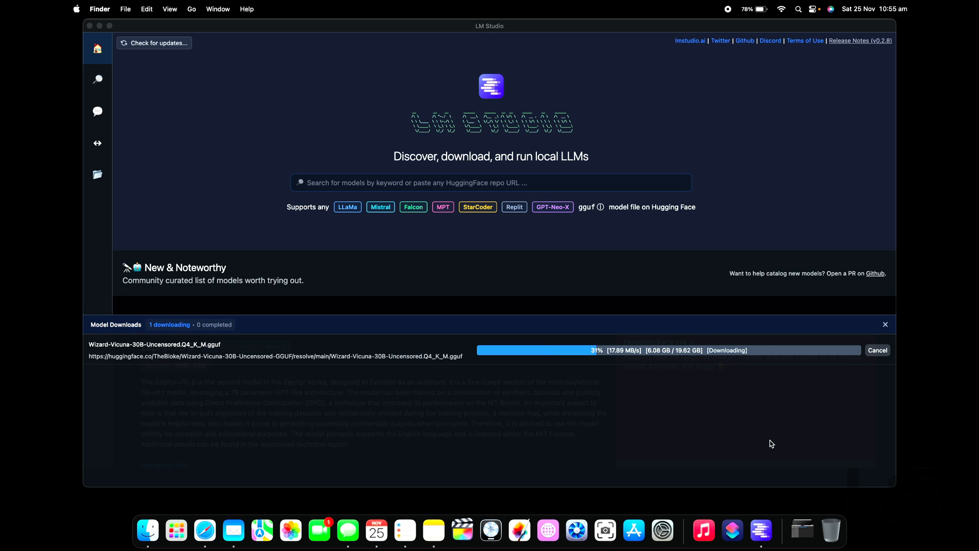
View Wizard-Vicuna-30B under My Models with its preset choices, then switch to the AI Chat workspace
left_click(98, 175)
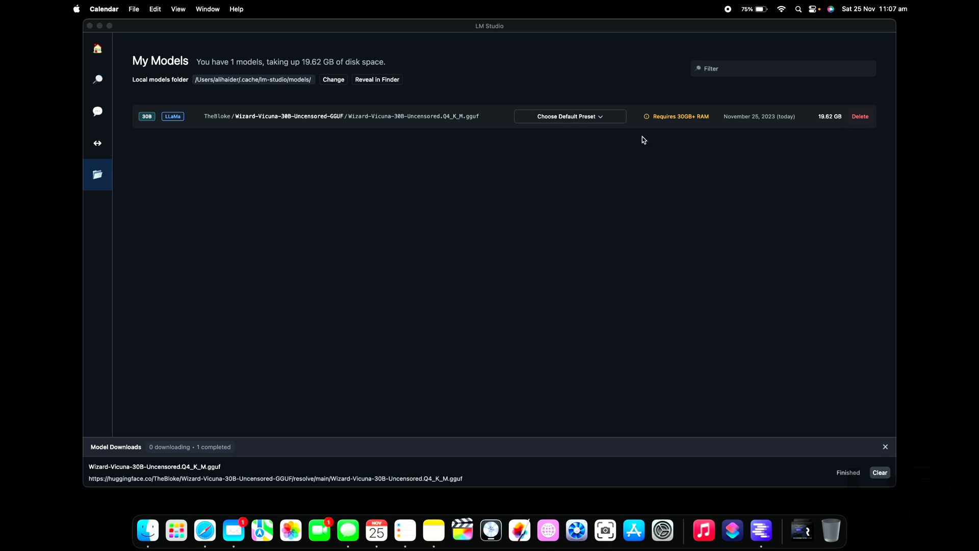
mouse_move(563, 122)
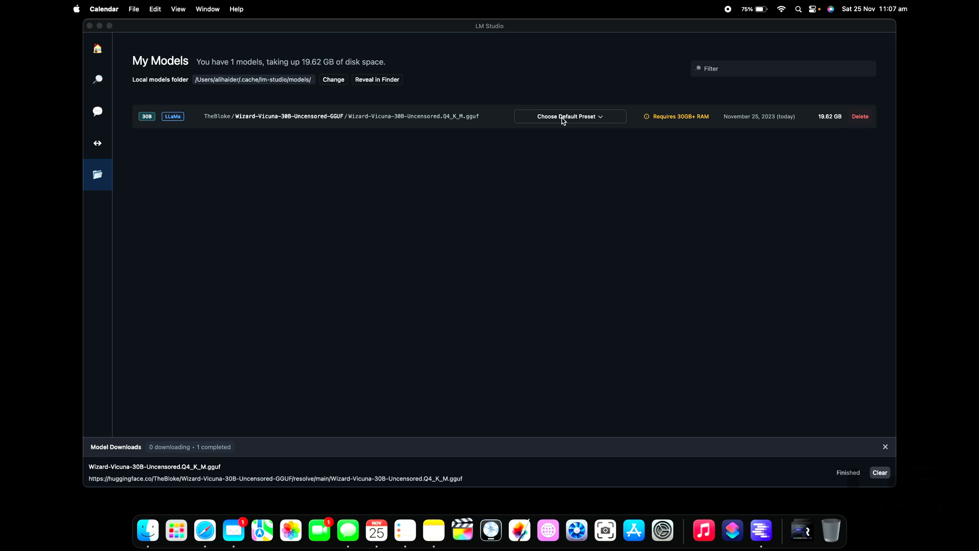
mouse_move(666, 127)
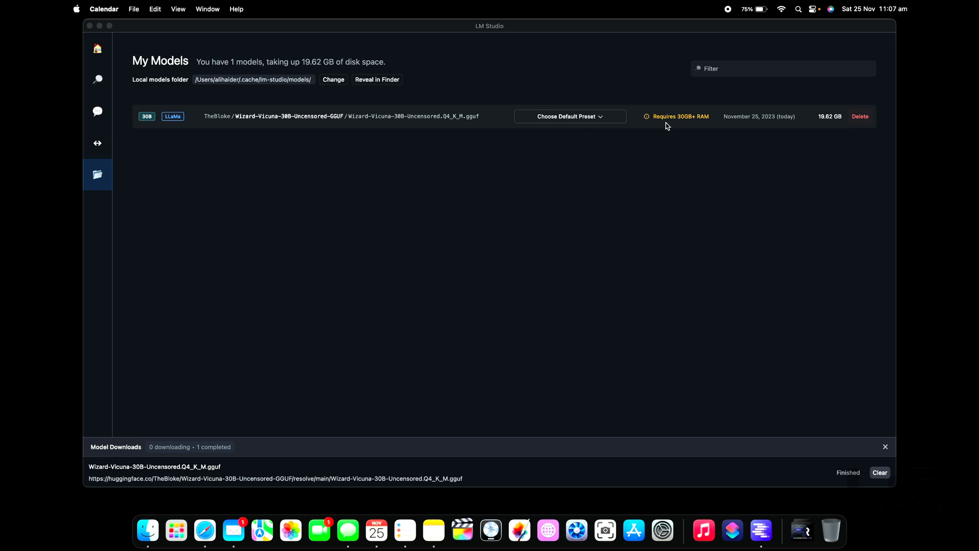
mouse_move(680, 121)
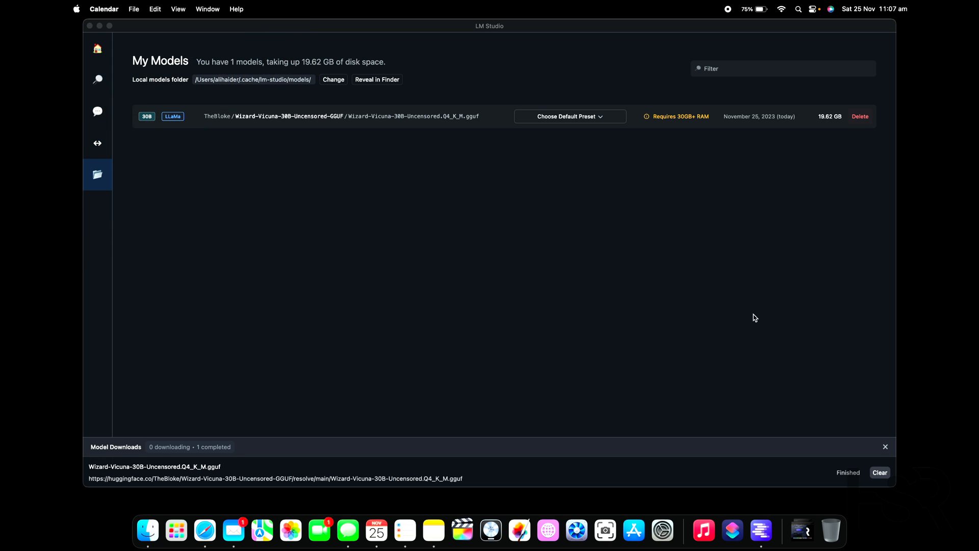
mouse_move(666, 273)
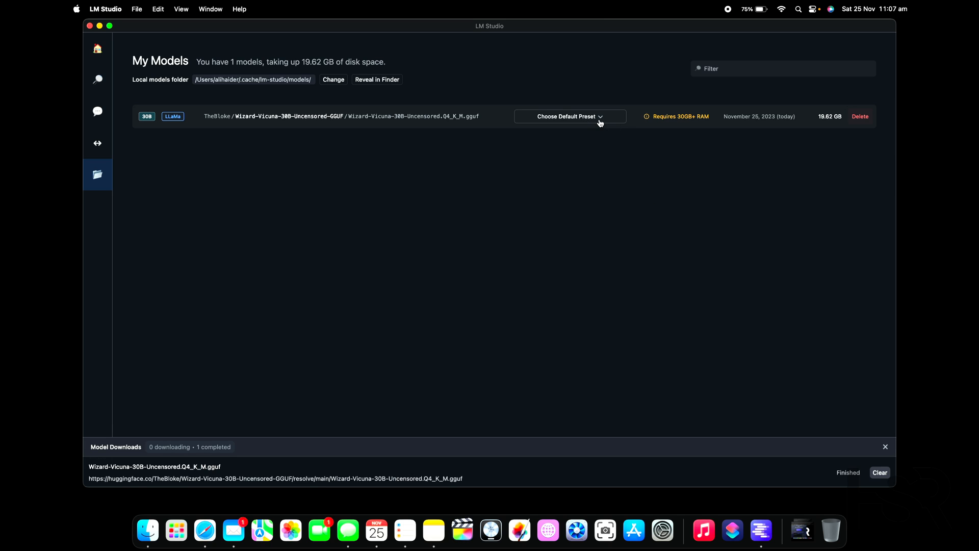
left_click(569, 116)
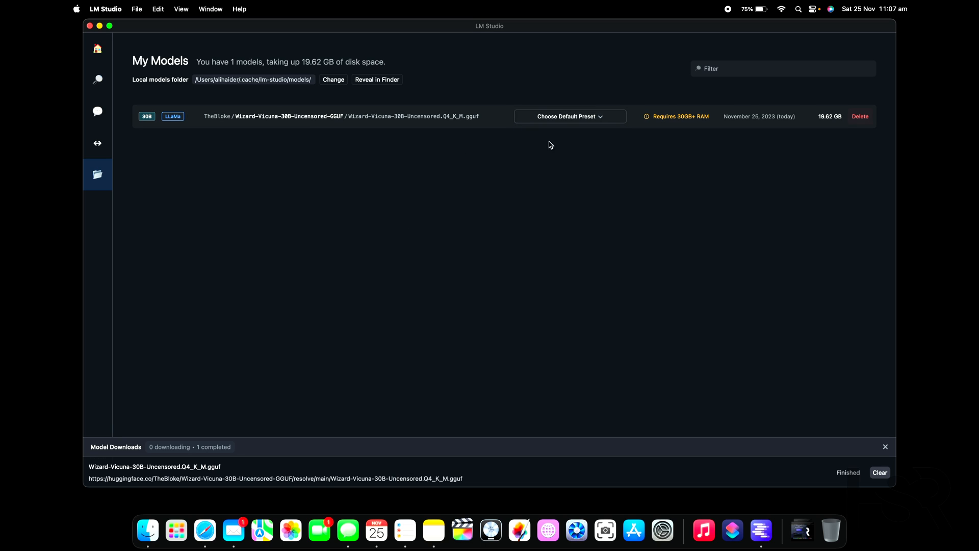
mouse_move(164, 155)
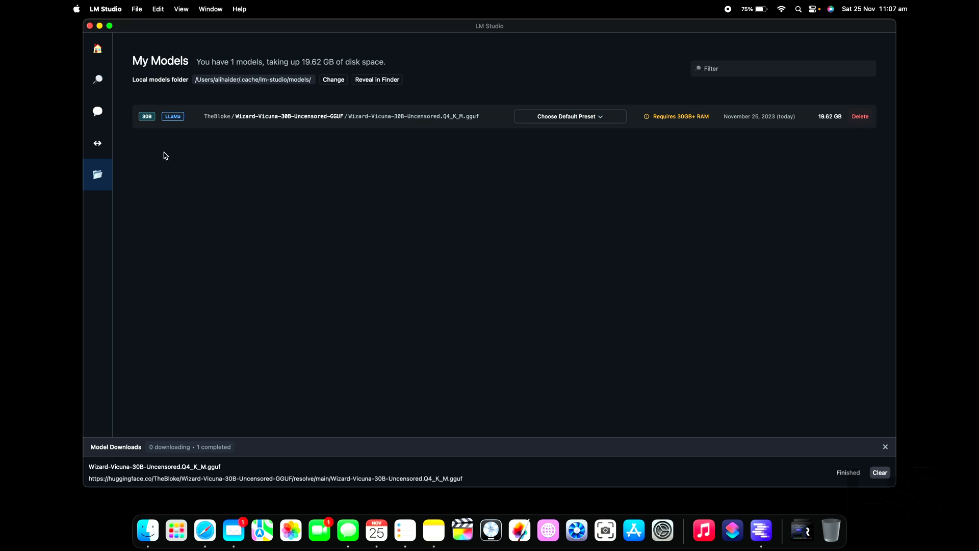
left_click(98, 111)
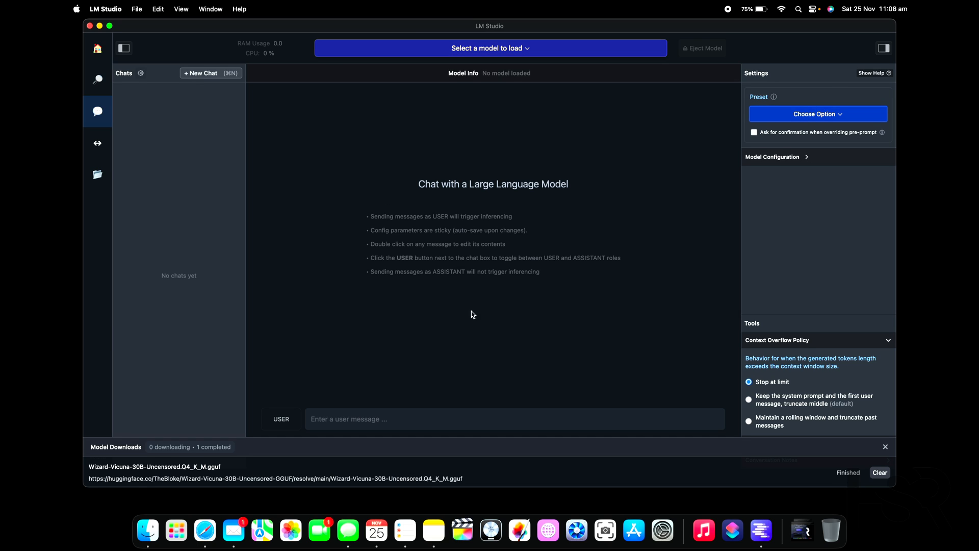
mouse_move(616, 163)
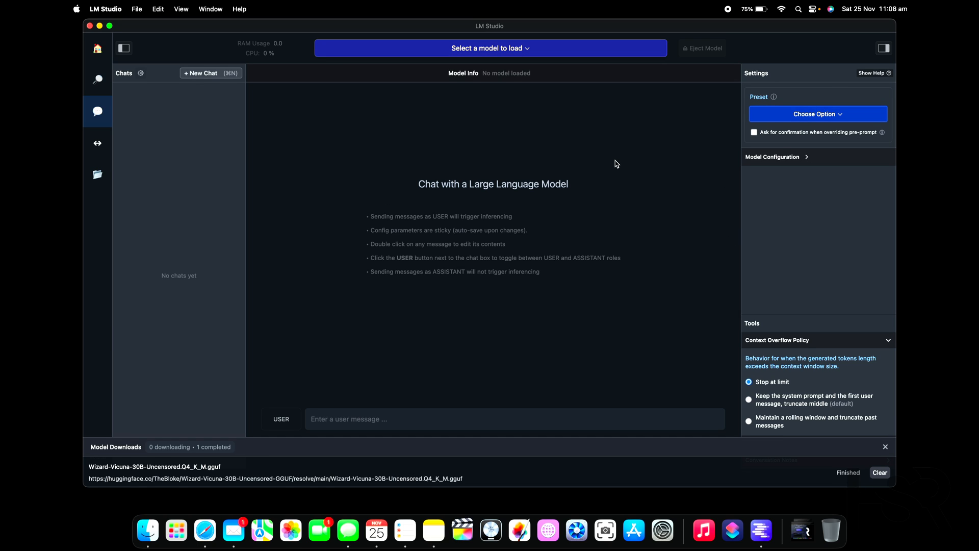
Toggle the settings panel and chats sidebar, then open Chat Settings with per-chat model cache
left_click(884, 48)
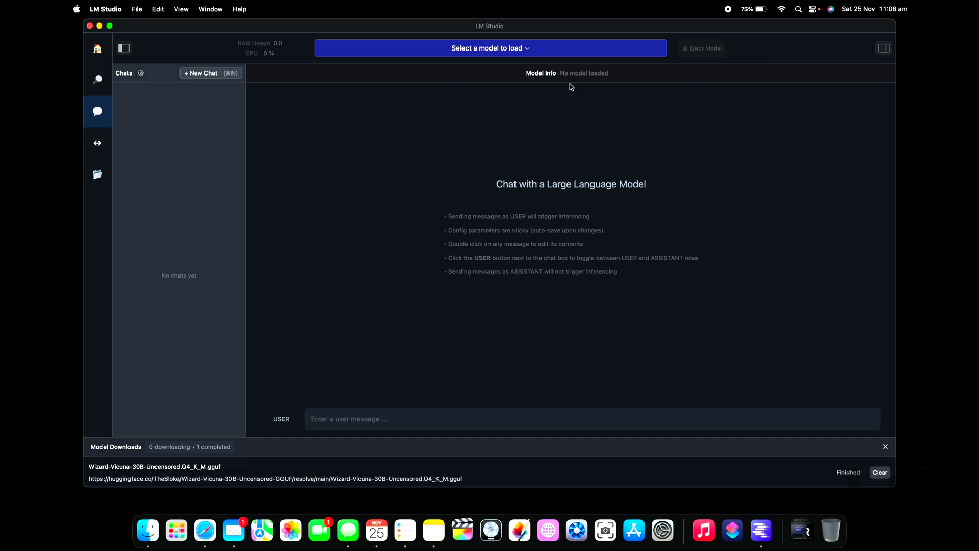
left_click(123, 48)
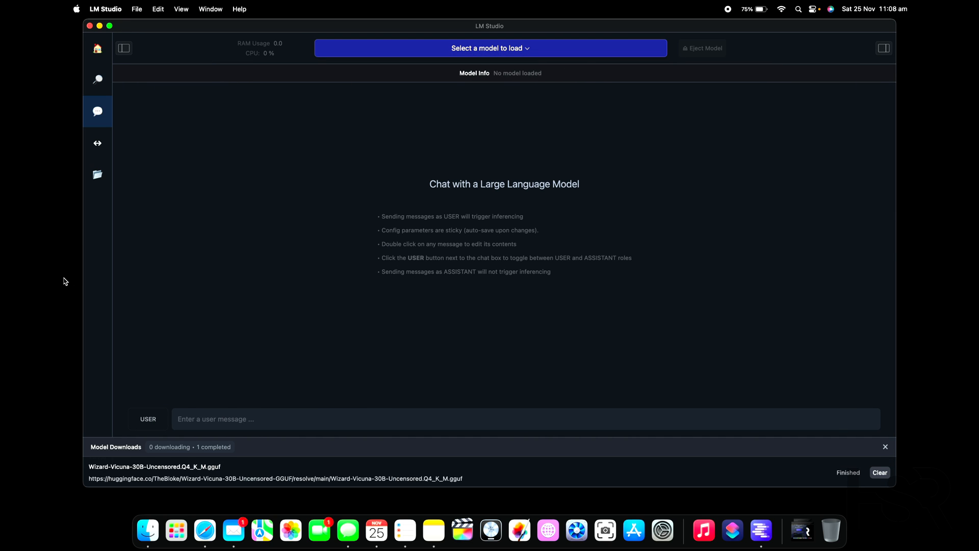
mouse_move(493, 150)
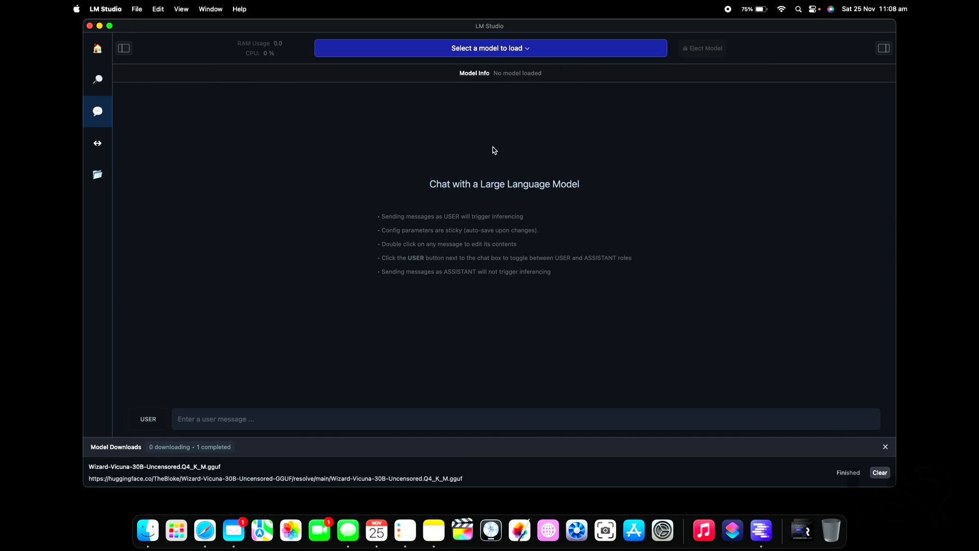
mouse_move(230, 111)
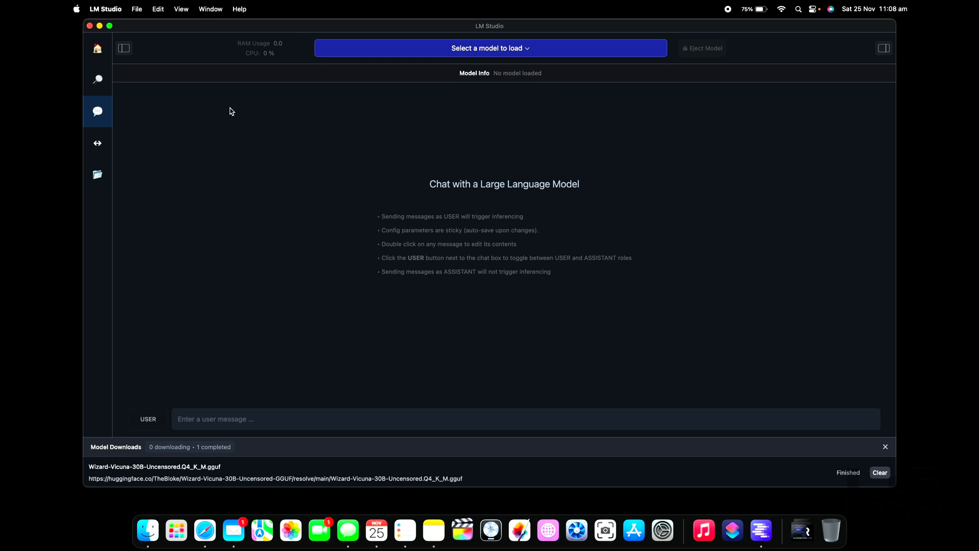
left_click(124, 48)
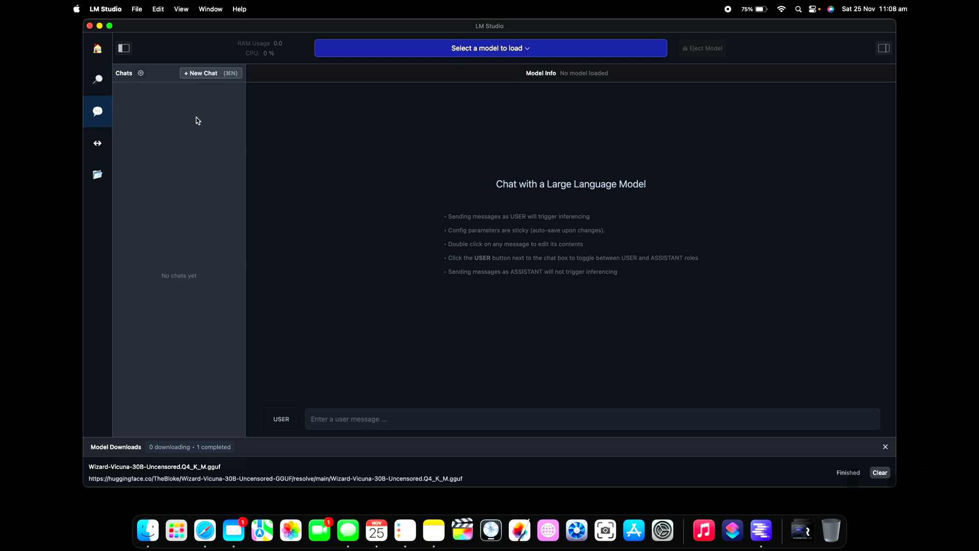
mouse_move(192, 101)
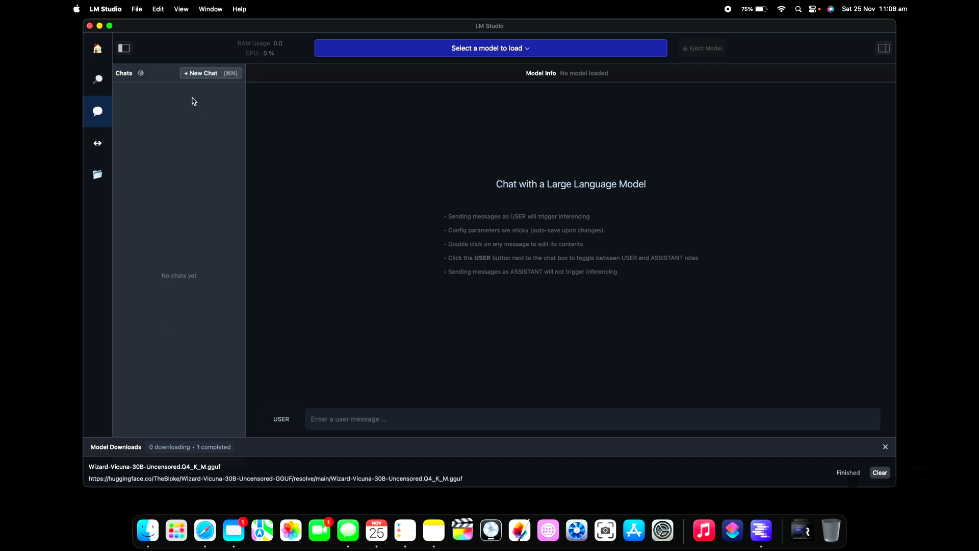
left_click(140, 73)
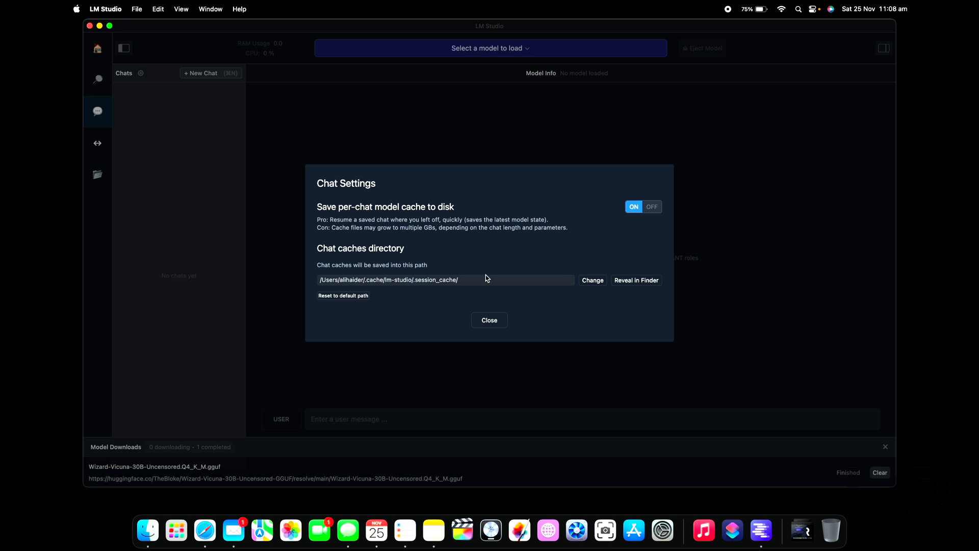
mouse_move(506, 213)
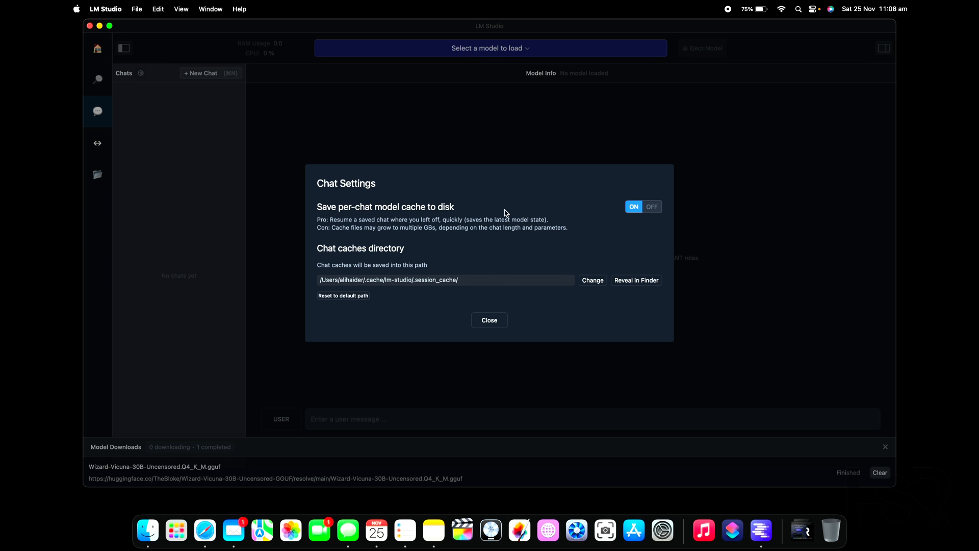
mouse_move(646, 211)
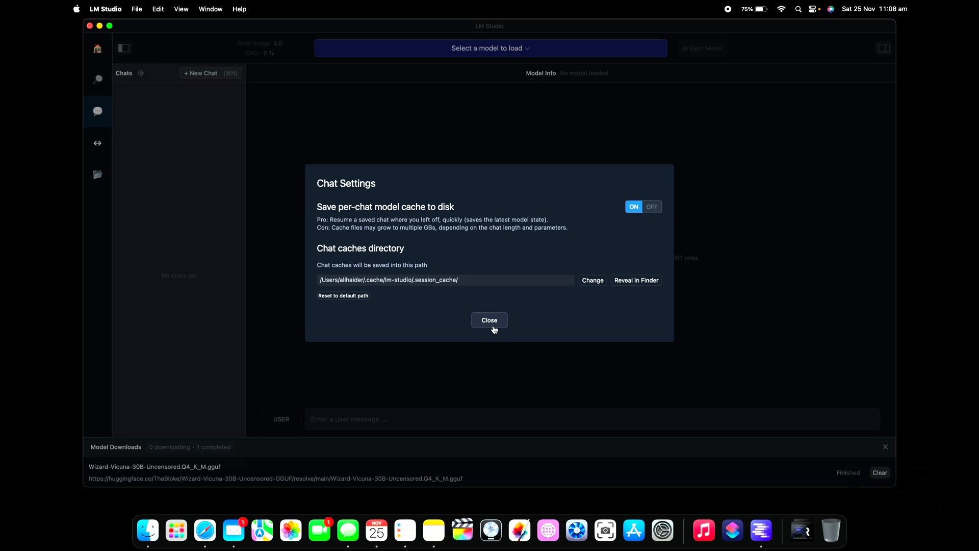
Close the Chat Settings dialog to return to the chat view
left_click(488, 319)
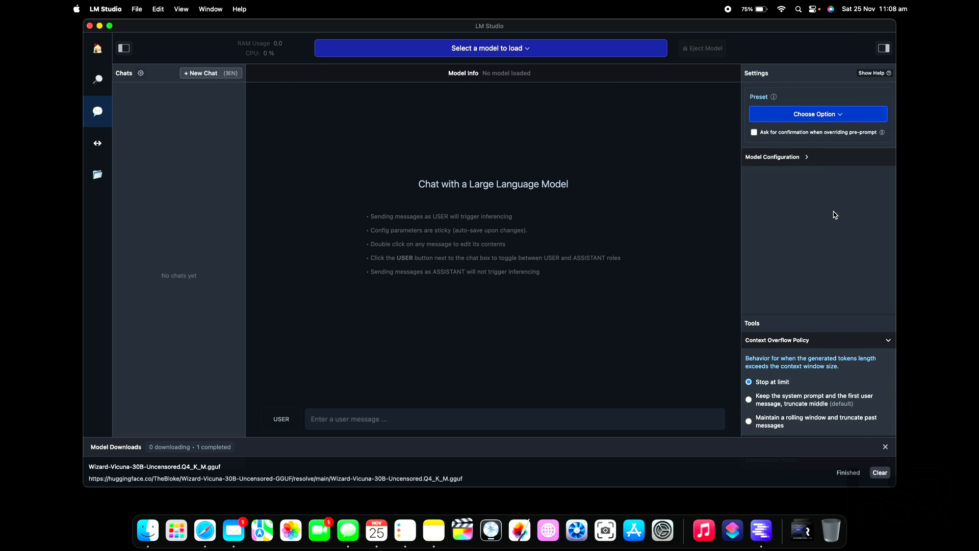
mouse_move(841, 120)
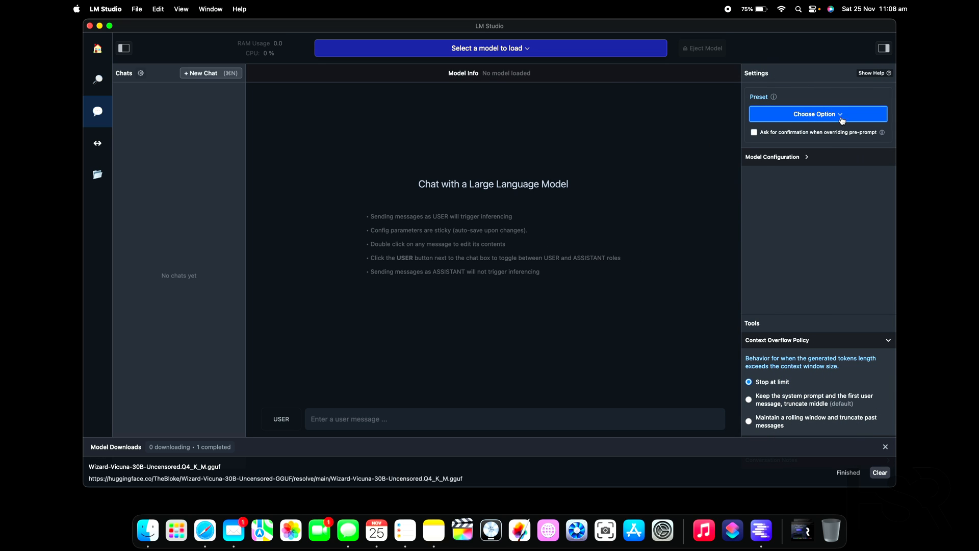
mouse_move(660, 162)
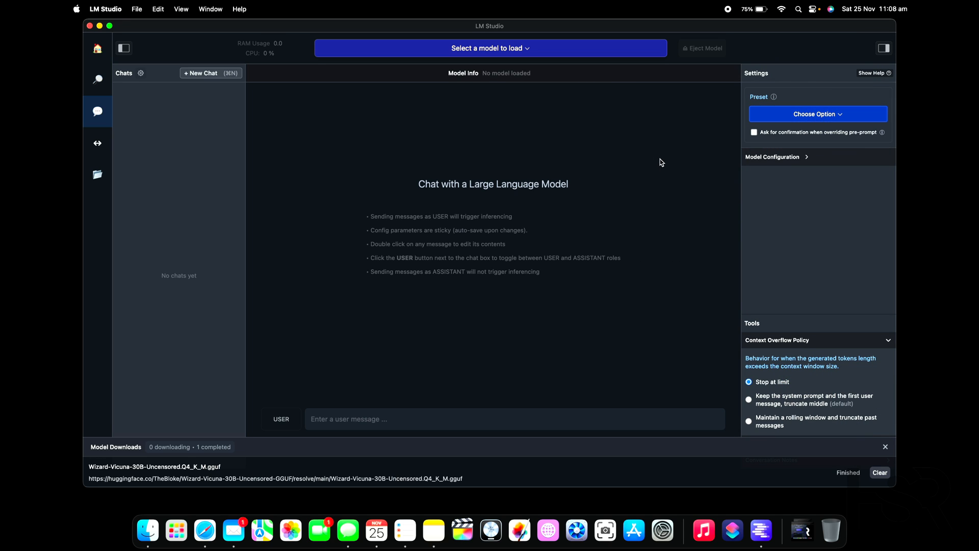
mouse_move(607, 125)
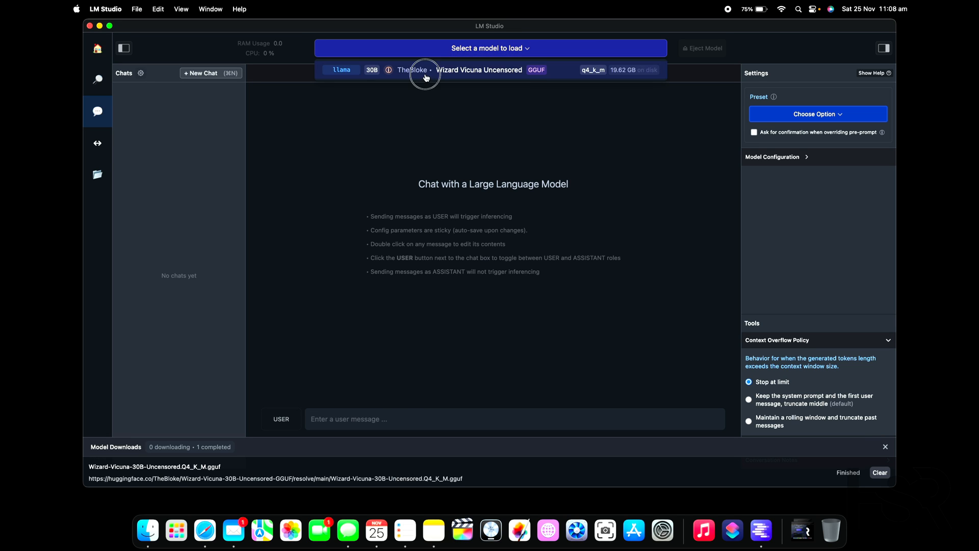
Load TheBloke Wizard Vicuna Uncensored 30B from the model dropdown and start the prompt with 'Hi'
left_click(424, 69)
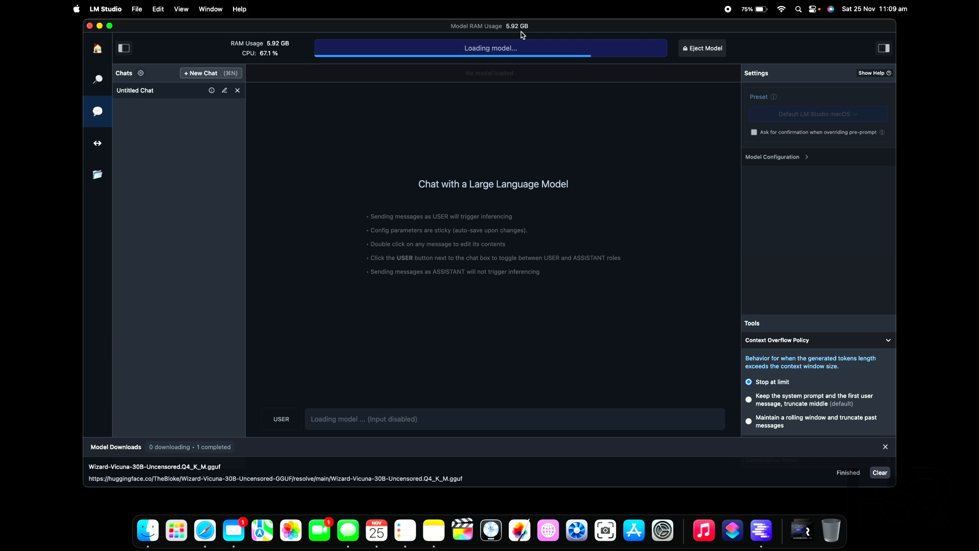
mouse_move(525, 98)
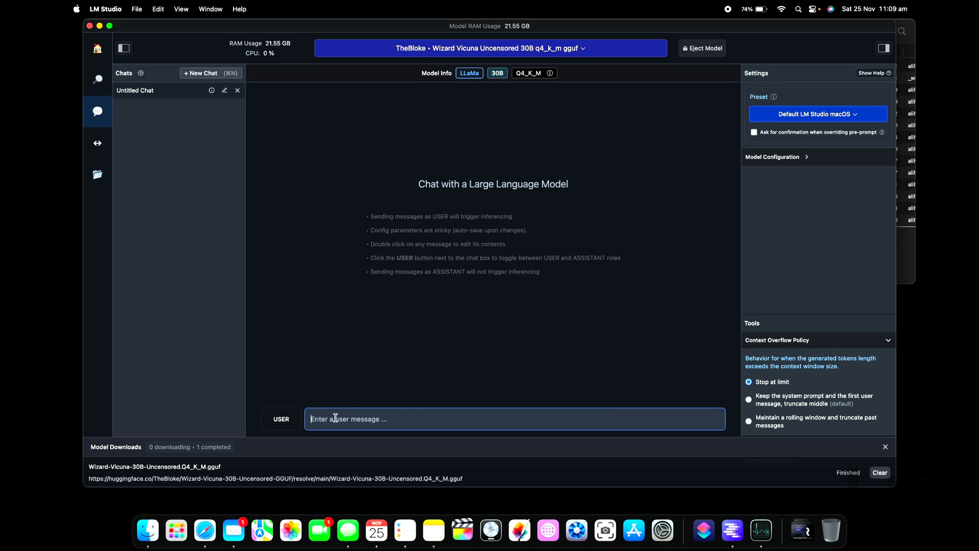
type("Hi")
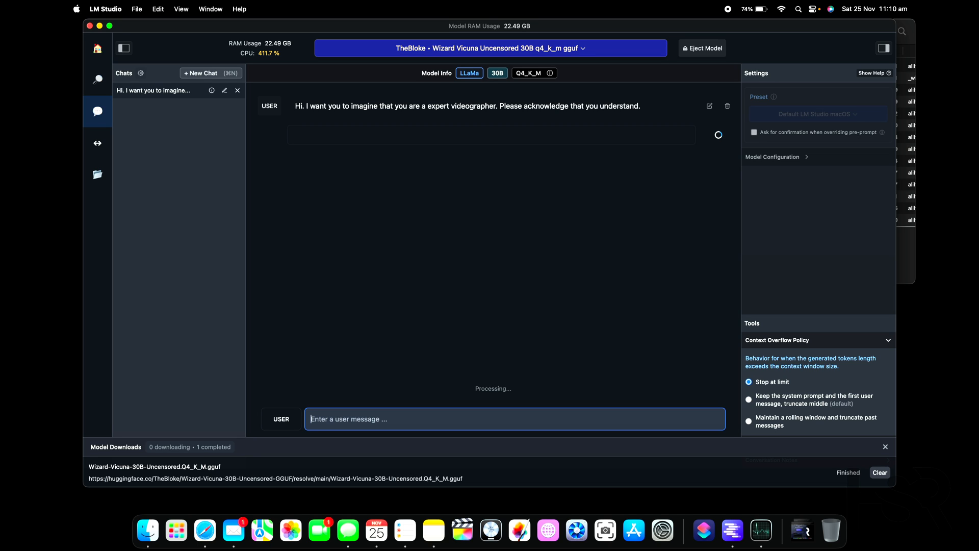
mouse_move(702, 530)
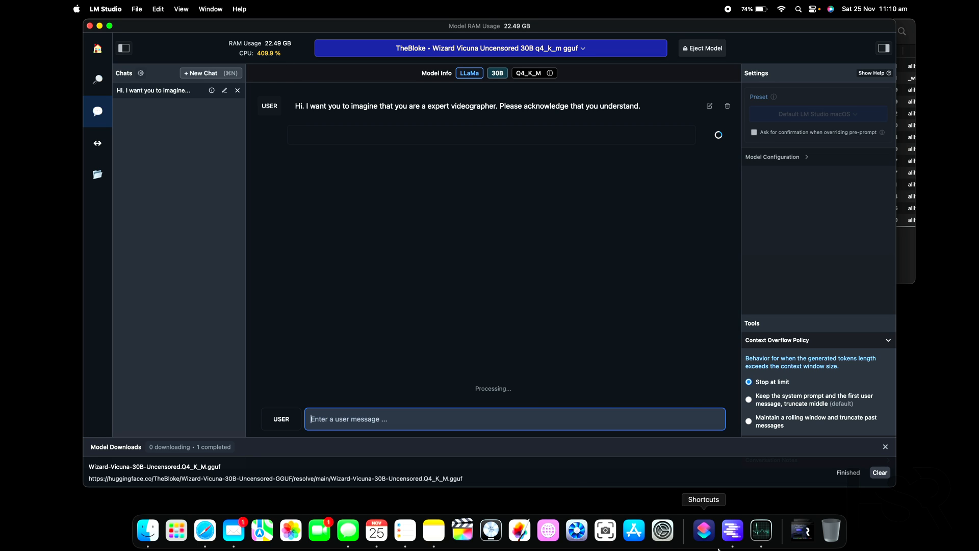
Check memory usage in Activity Monitor and bring up the model's hardware configuration settings
left_click(760, 530)
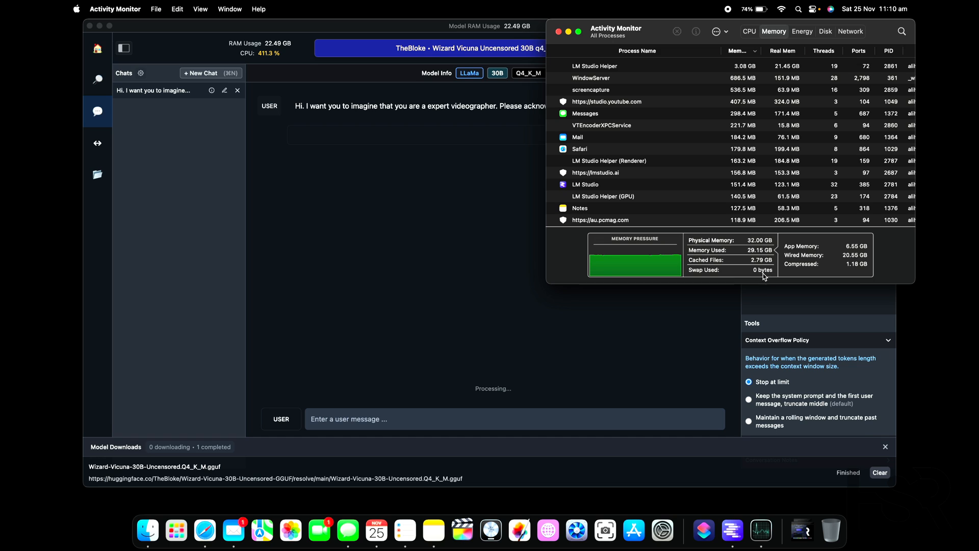
mouse_move(658, 308)
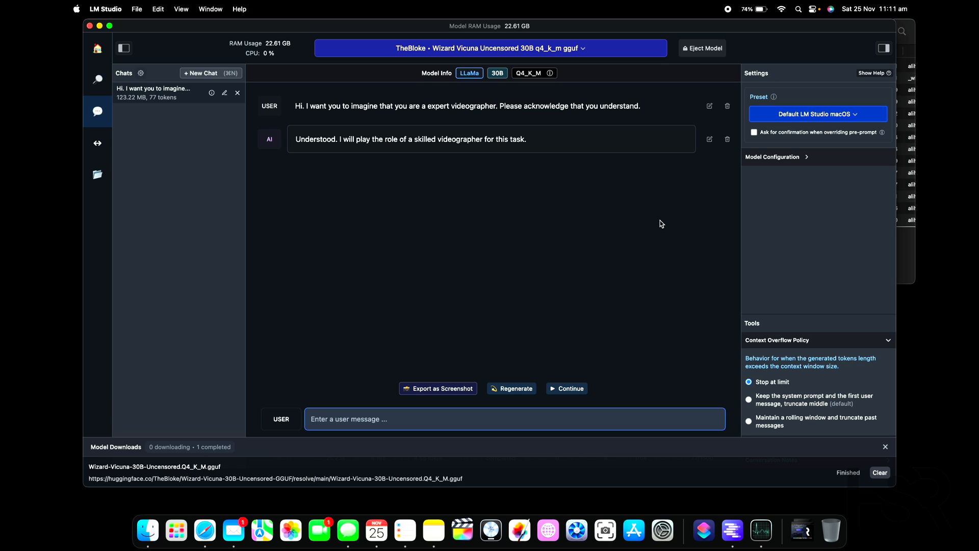
left_click(777, 157)
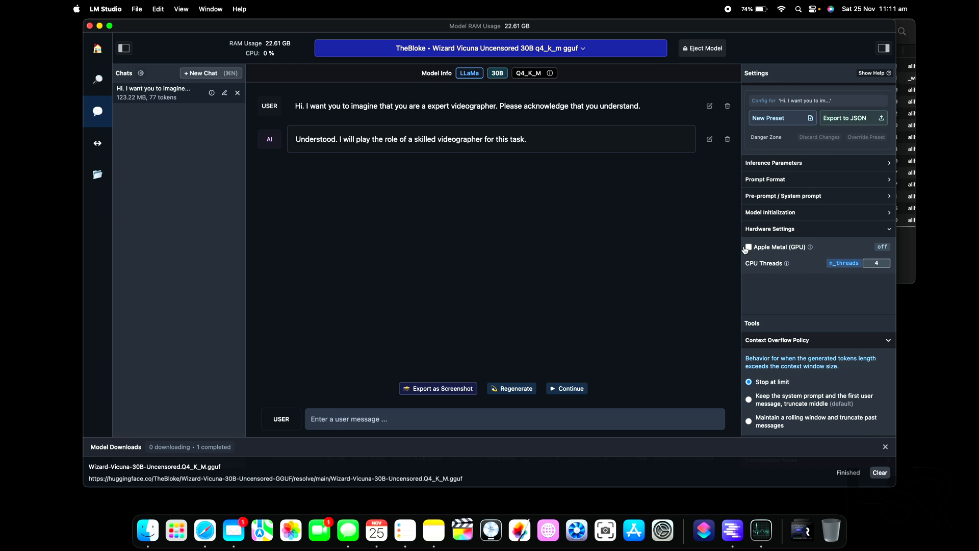
mouse_move(811, 247)
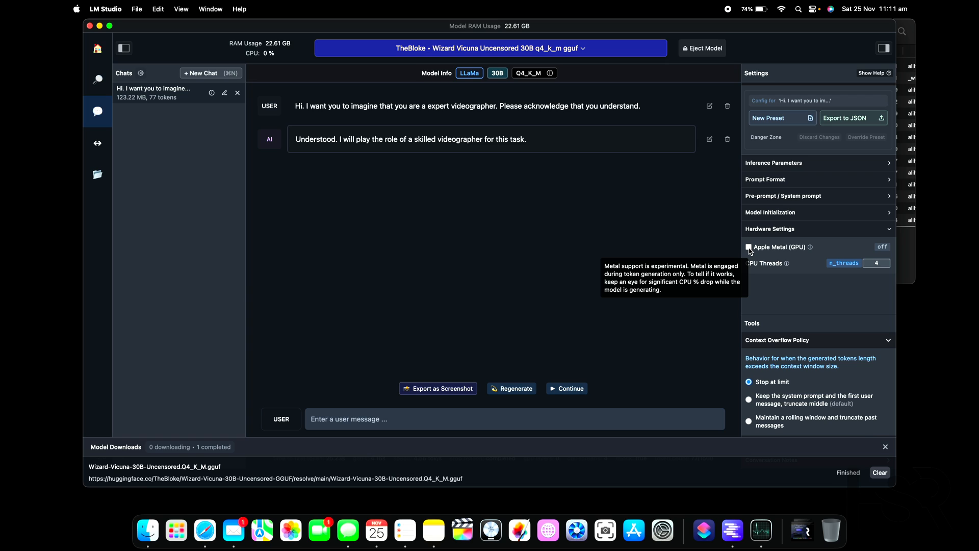
Enable Apple Metal (GPU), eject the model and reload Wizard Vicuna 30B to apply it
left_click(748, 247)
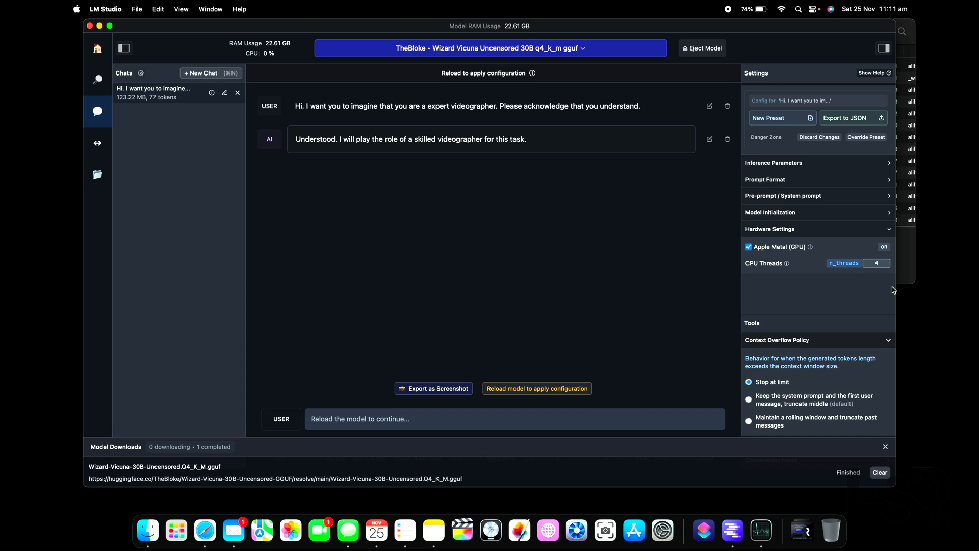
mouse_move(847, 269)
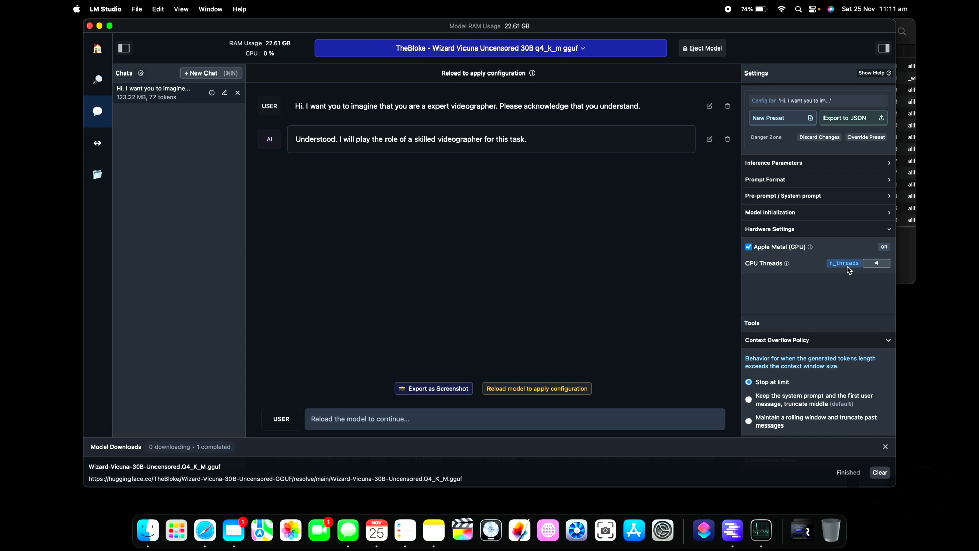
mouse_move(817, 268)
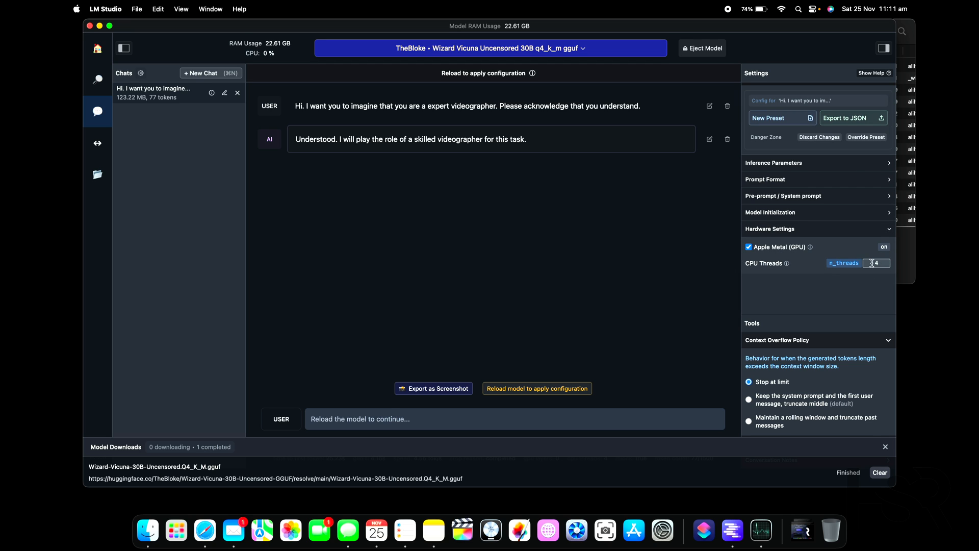
left_click(701, 48)
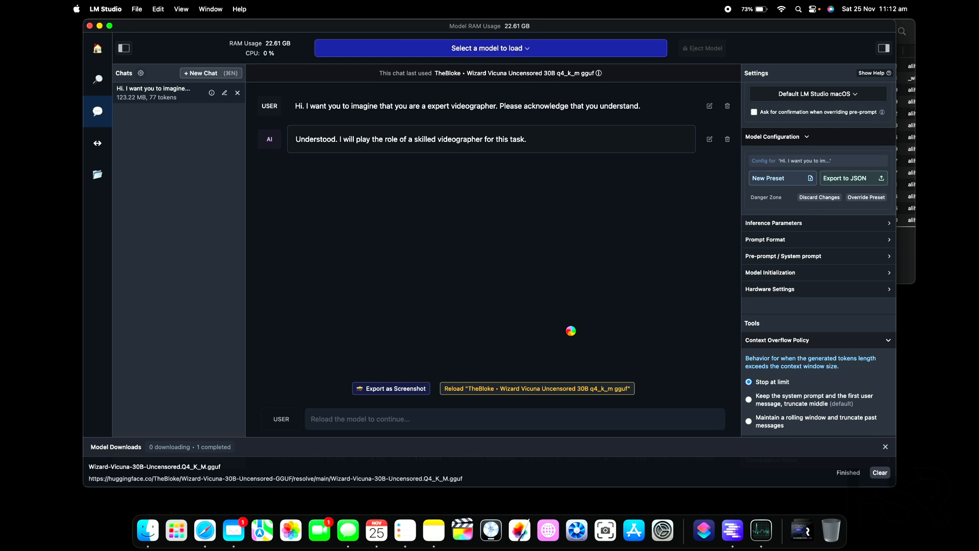
left_click(536, 387)
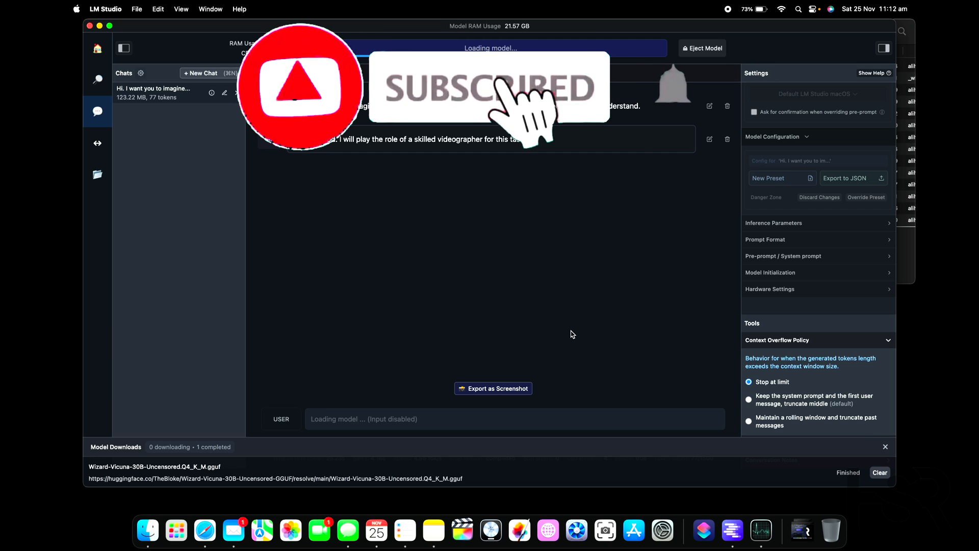